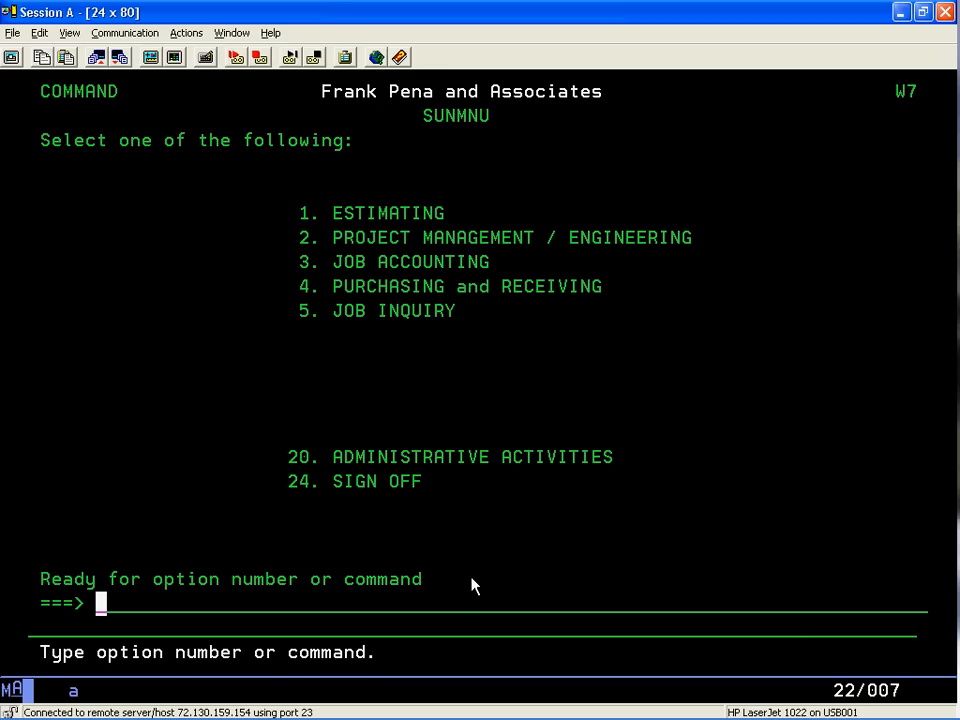
pyautogui.moveTo(520, 424)
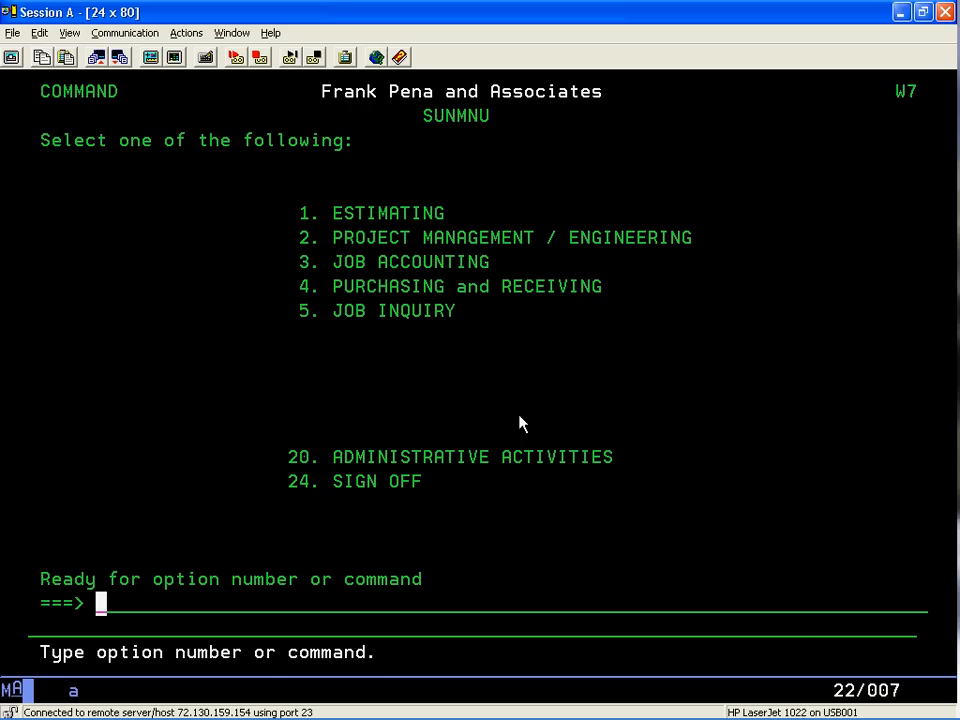
pyautogui.moveTo(532, 418)
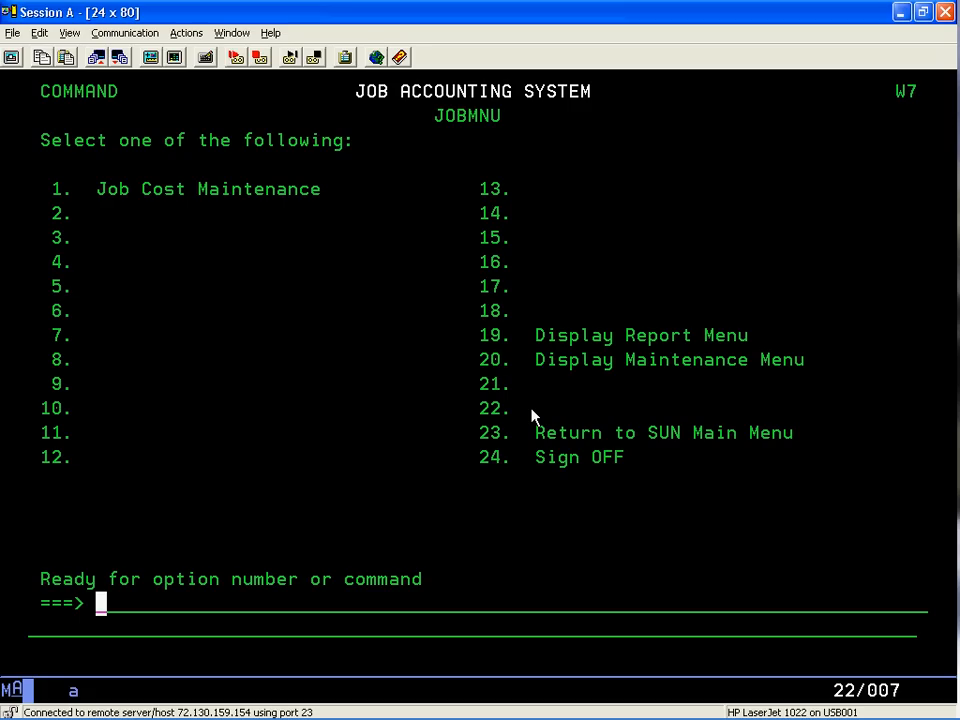
# - Choose option 1 Job Cost Maintenance and begin the job number as 7100
pyautogui.write('1')
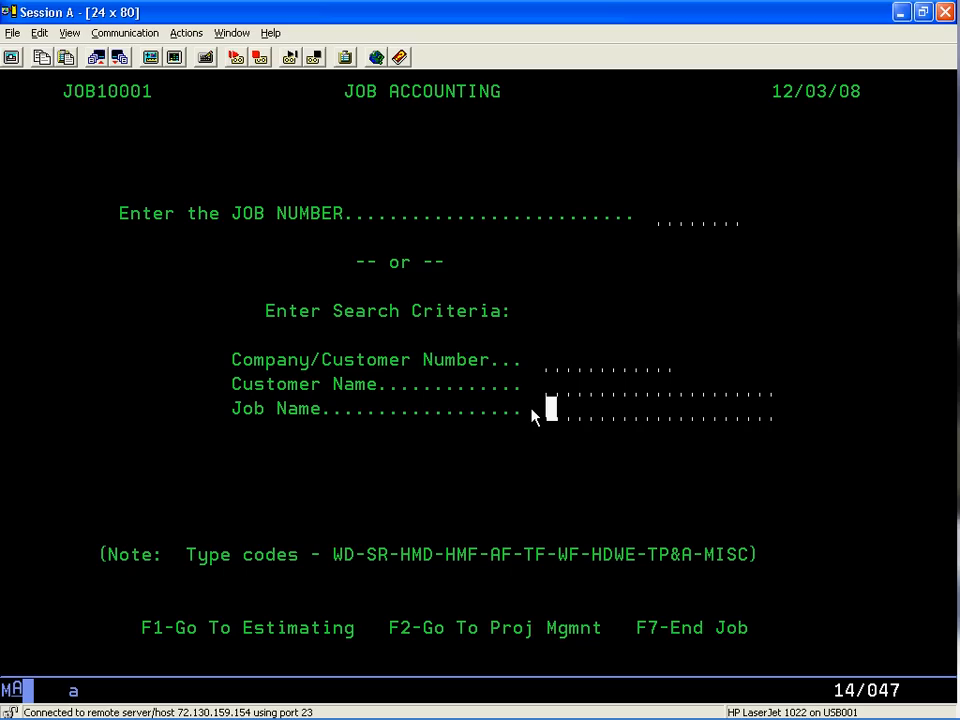
pyautogui.moveTo(322, 642)
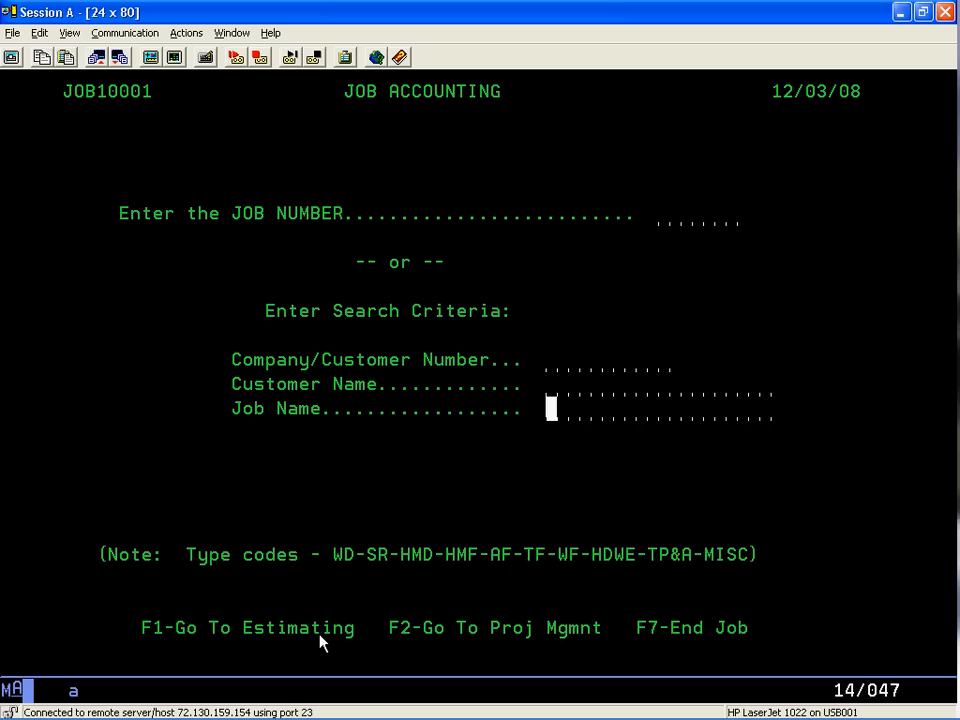
pyautogui.click(664, 212)
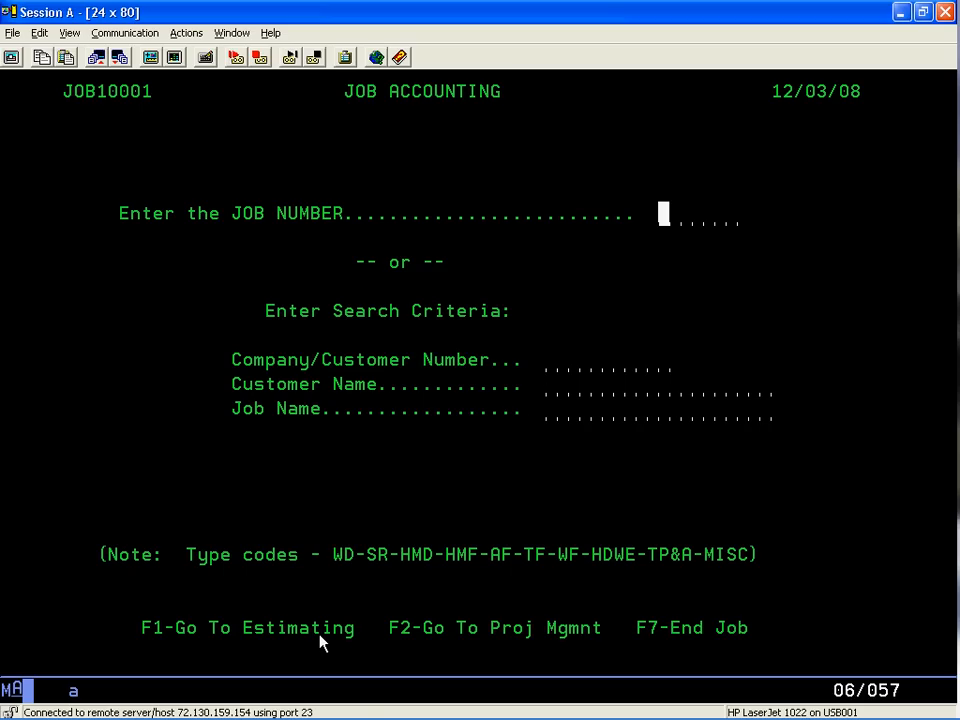
pyautogui.write('7100')
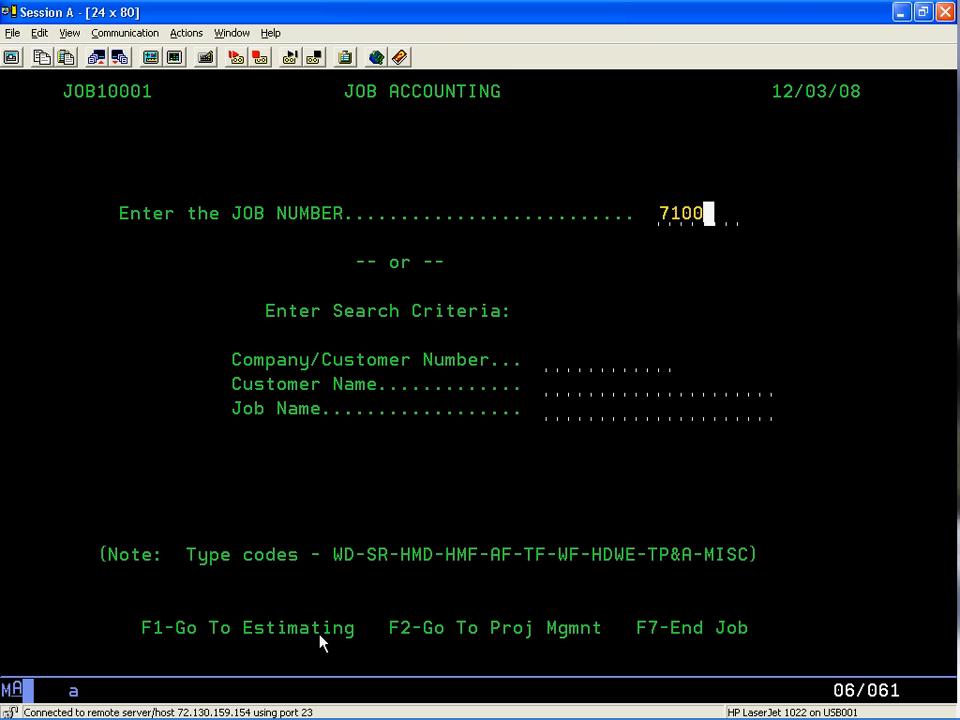
# - Complete job number 710069 to display the Grossmont Hospital MOB values record
pyautogui.write('69')
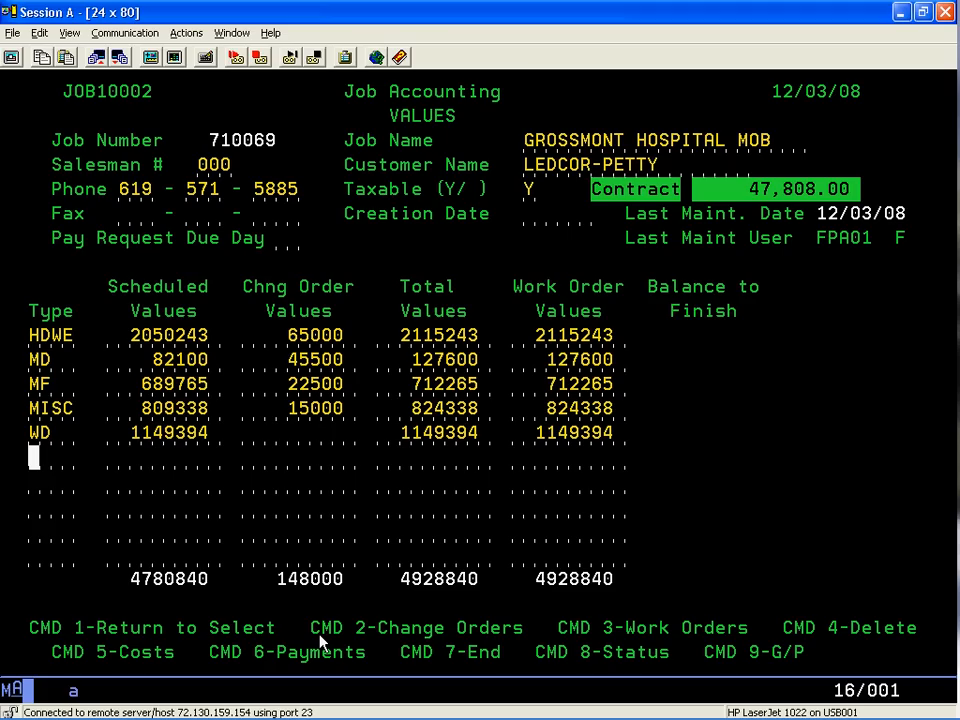
pyautogui.moveTo(270, 488)
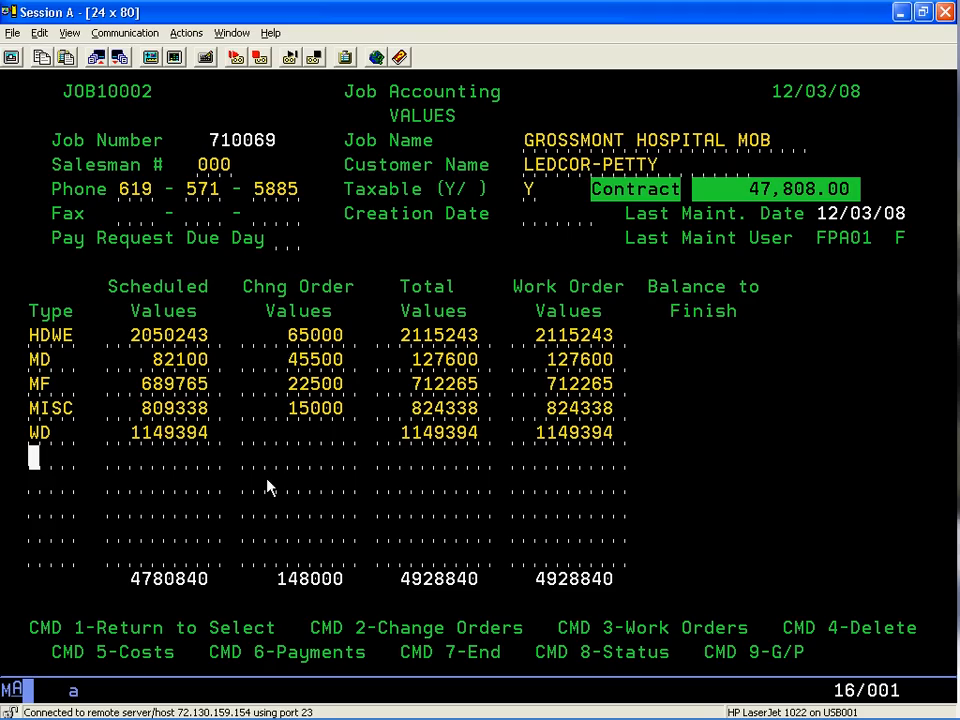
pyautogui.moveTo(190, 344)
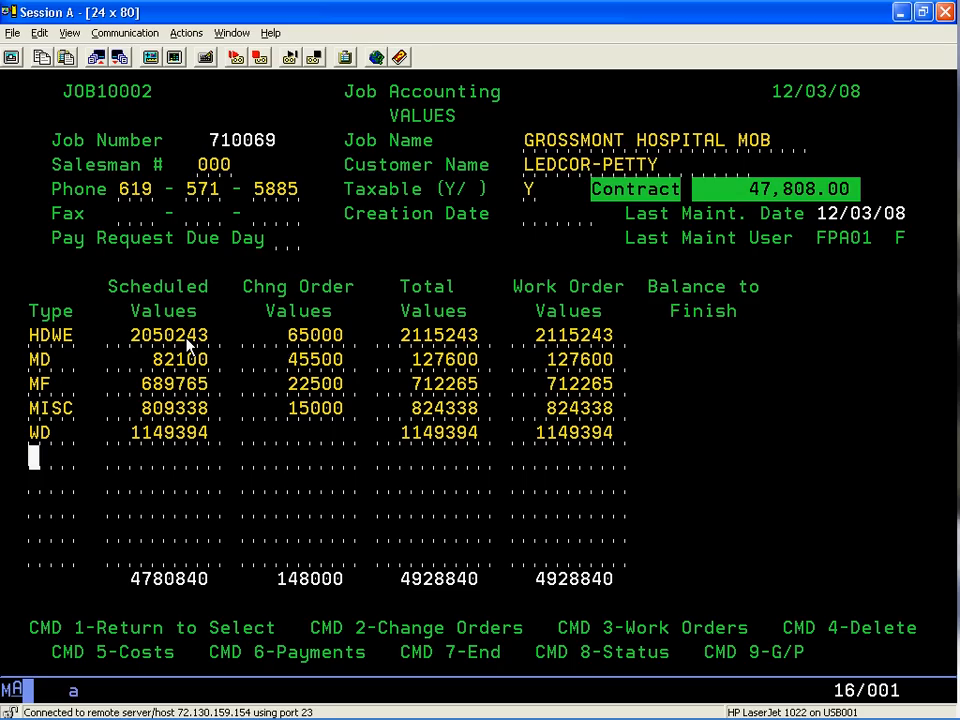
pyautogui.moveTo(184, 408)
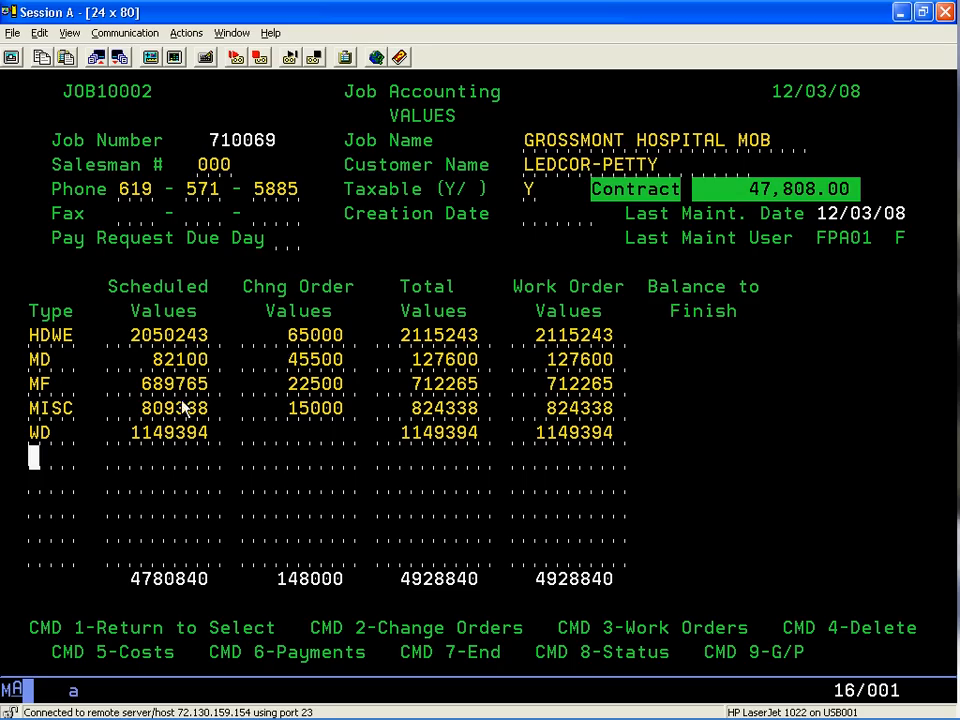
pyautogui.moveTo(182, 448)
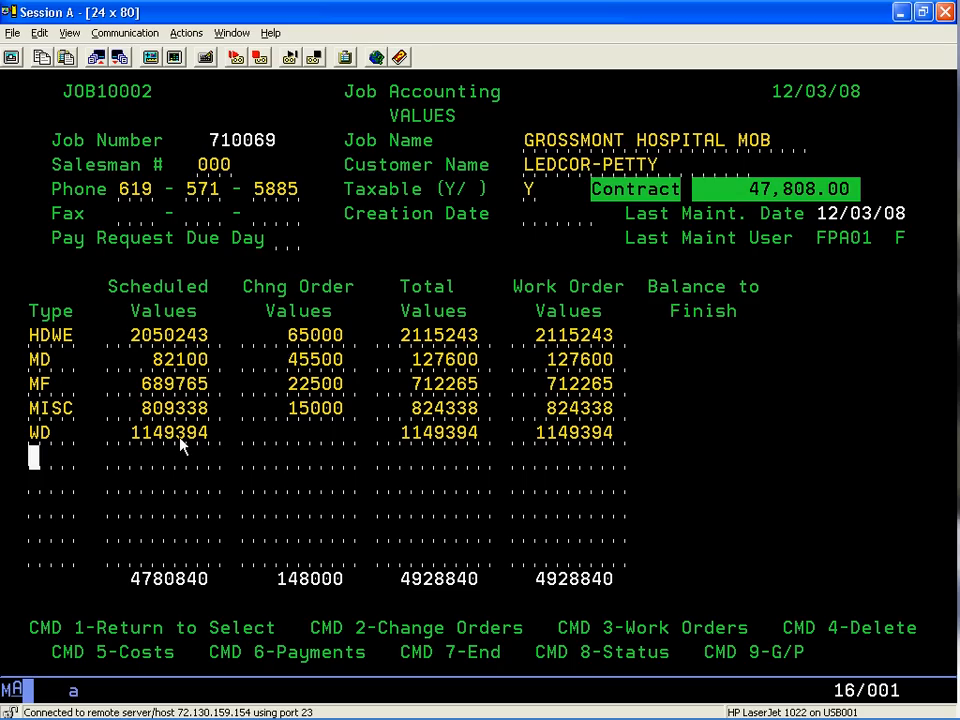
pyautogui.moveTo(144, 328)
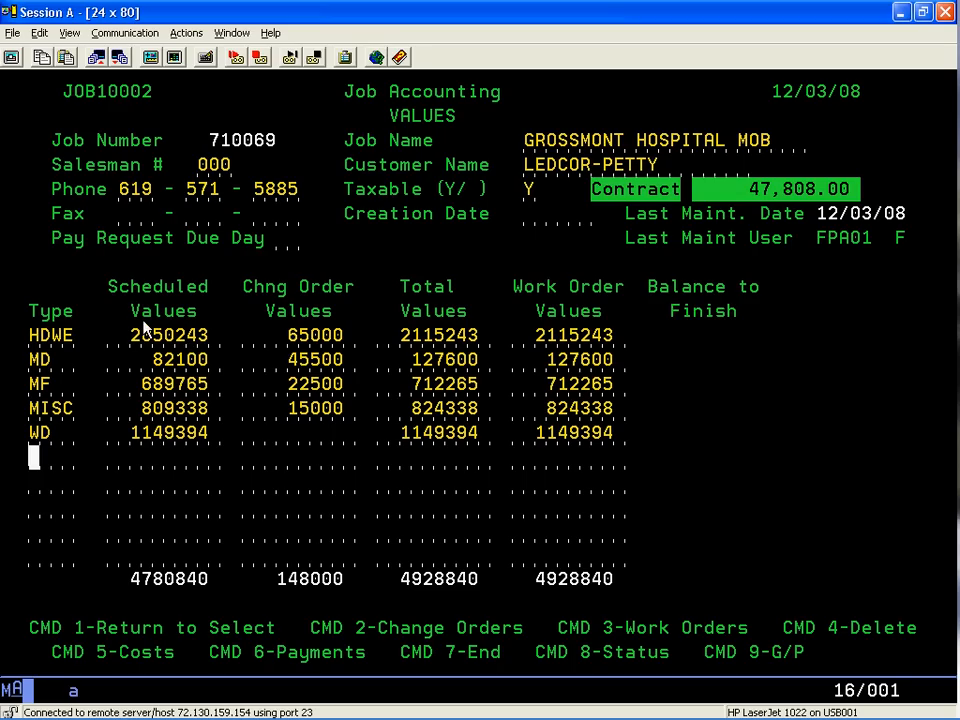
pyautogui.moveTo(310, 340)
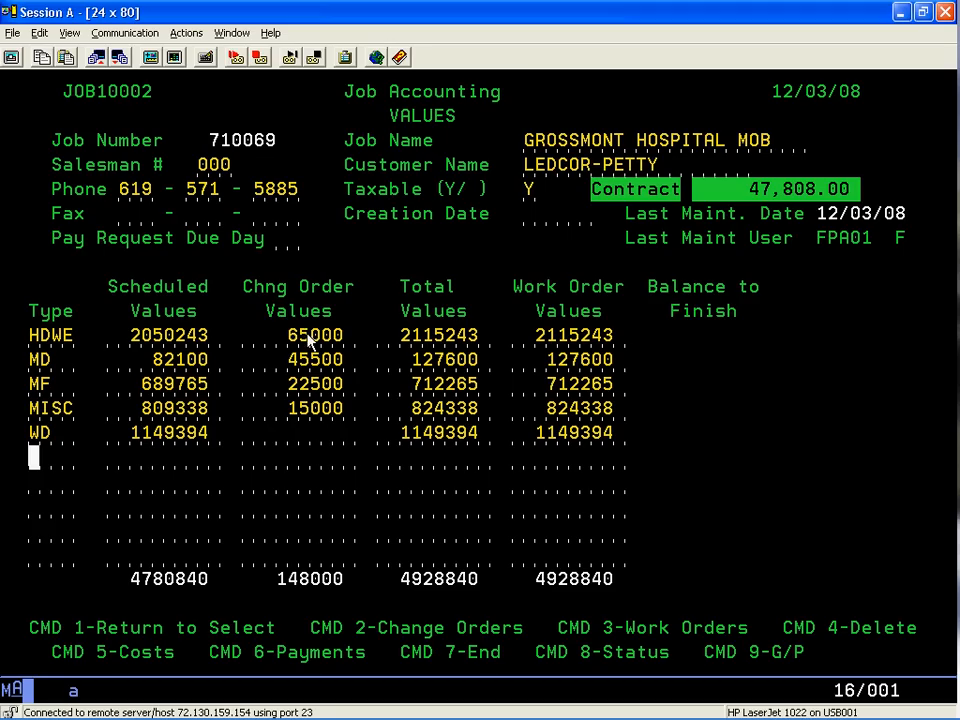
pyautogui.moveTo(548, 288)
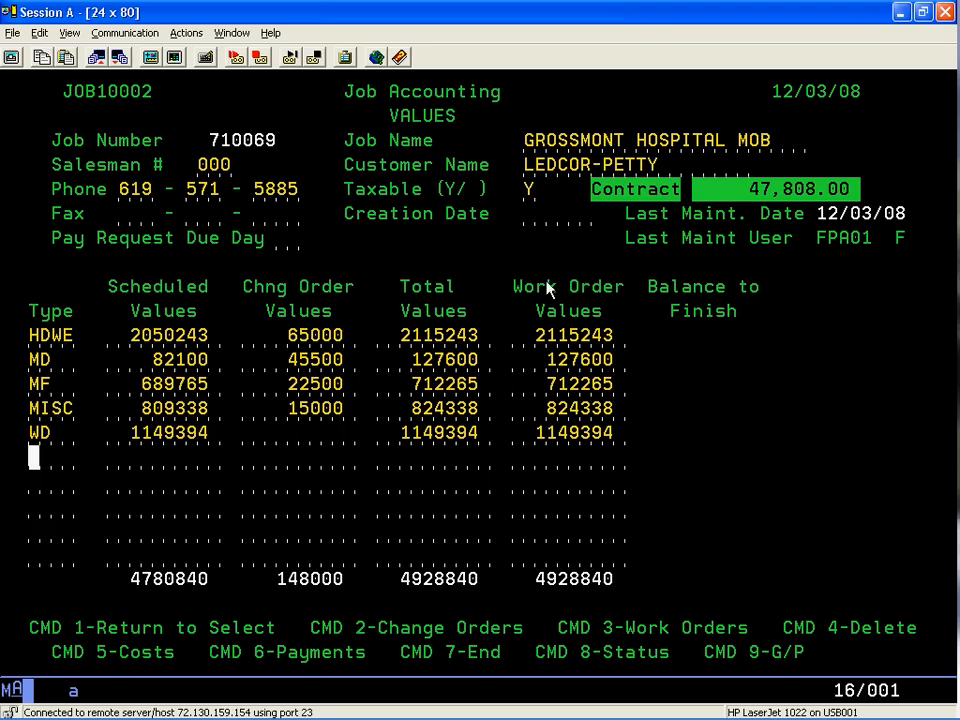
pyautogui.moveTo(716, 402)
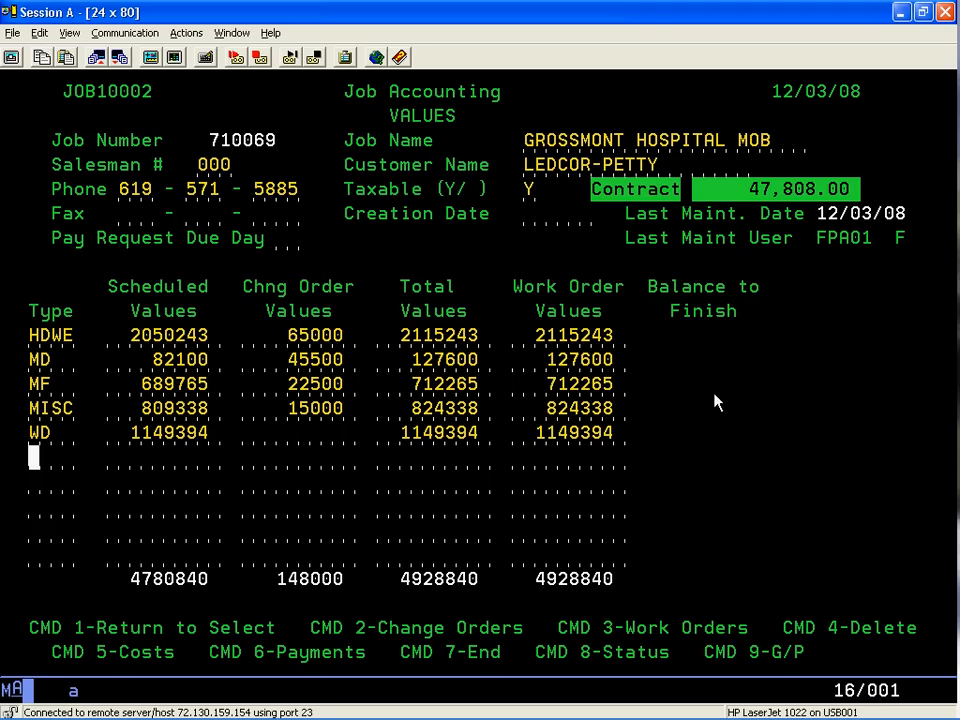
pyautogui.moveTo(312, 432)
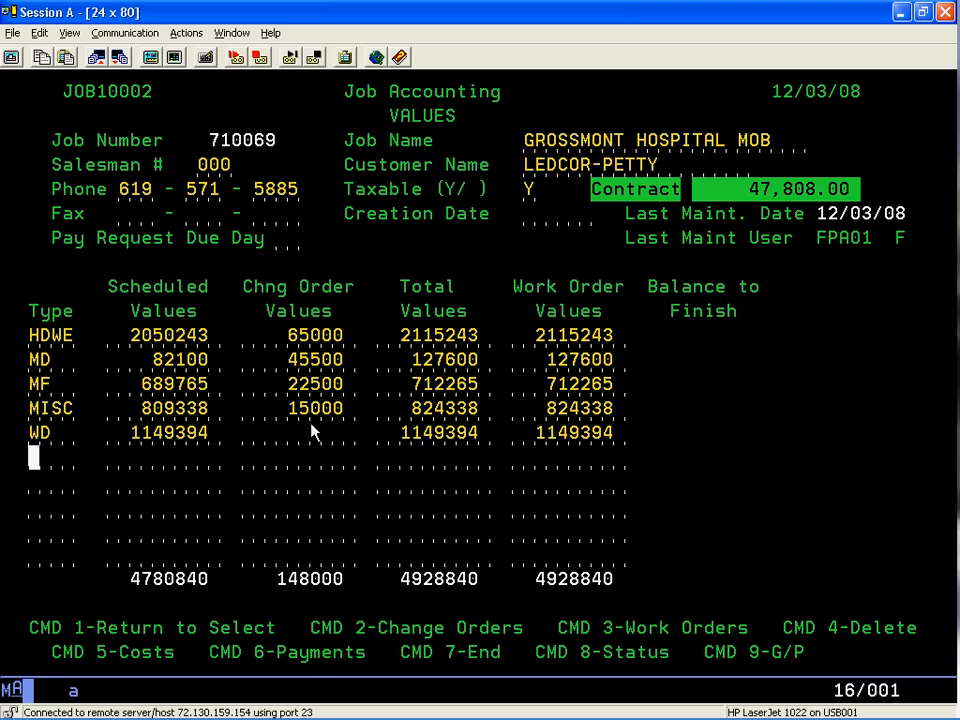
pyautogui.moveTo(170, 332)
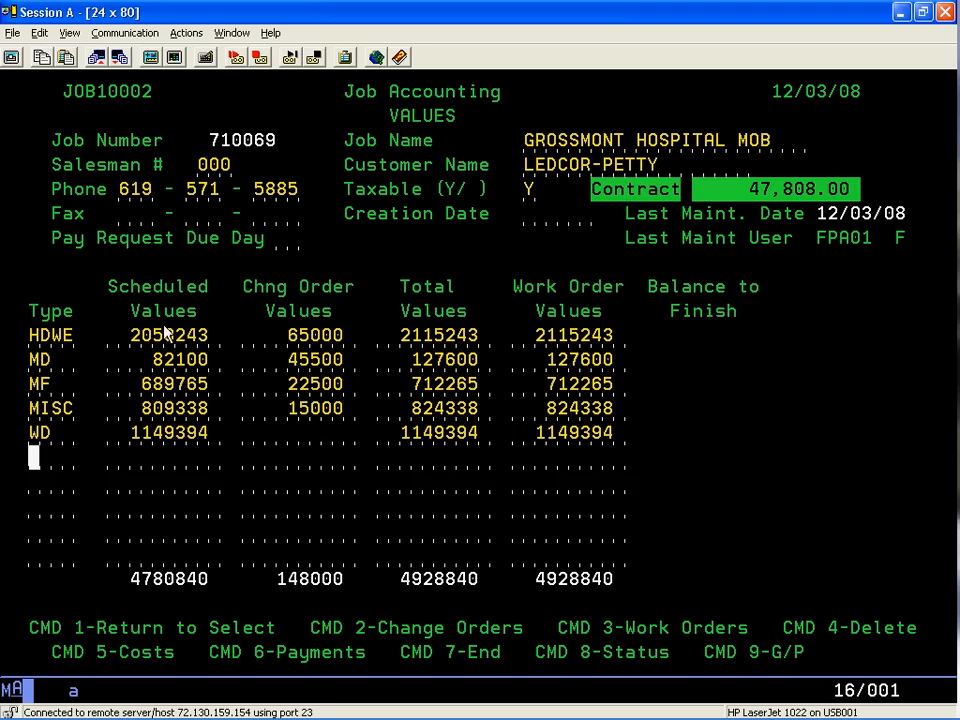
pyautogui.moveTo(168, 460)
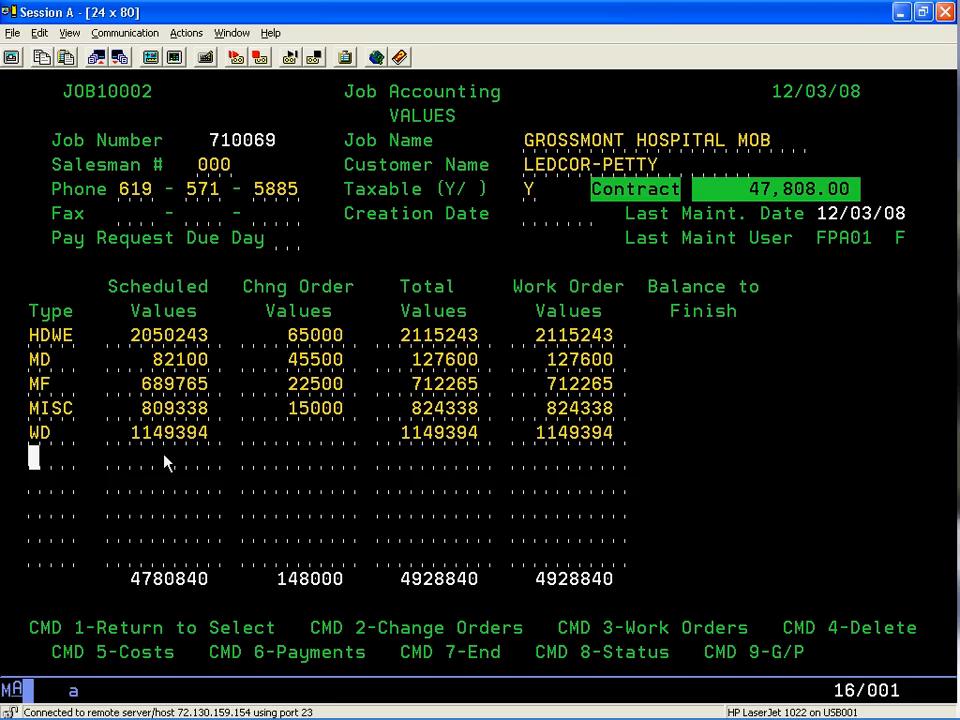
pyautogui.moveTo(148, 596)
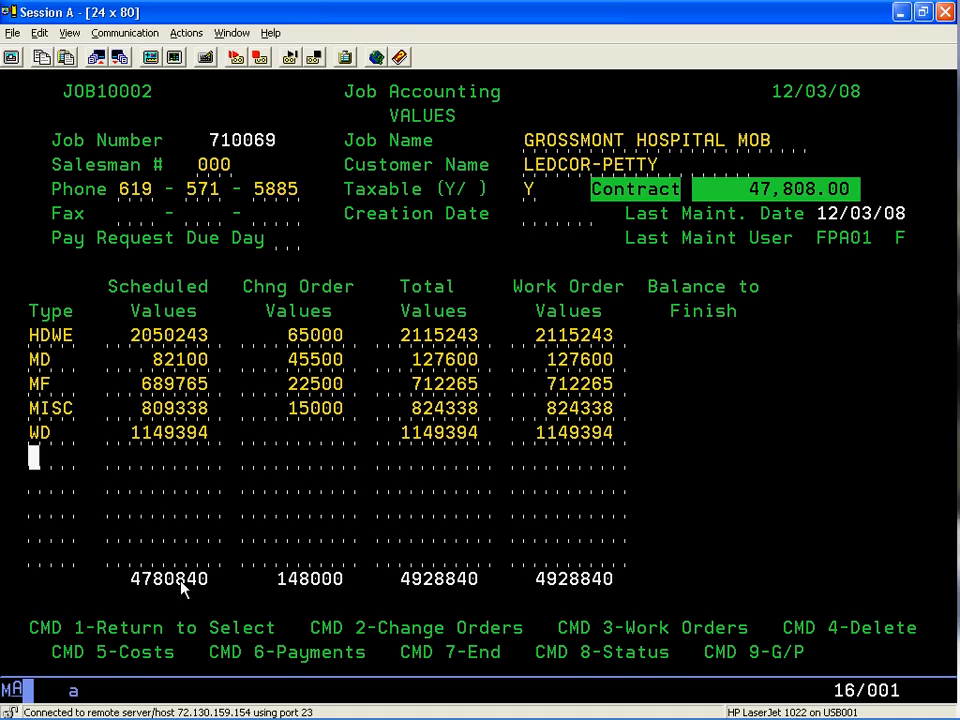
pyautogui.moveTo(296, 488)
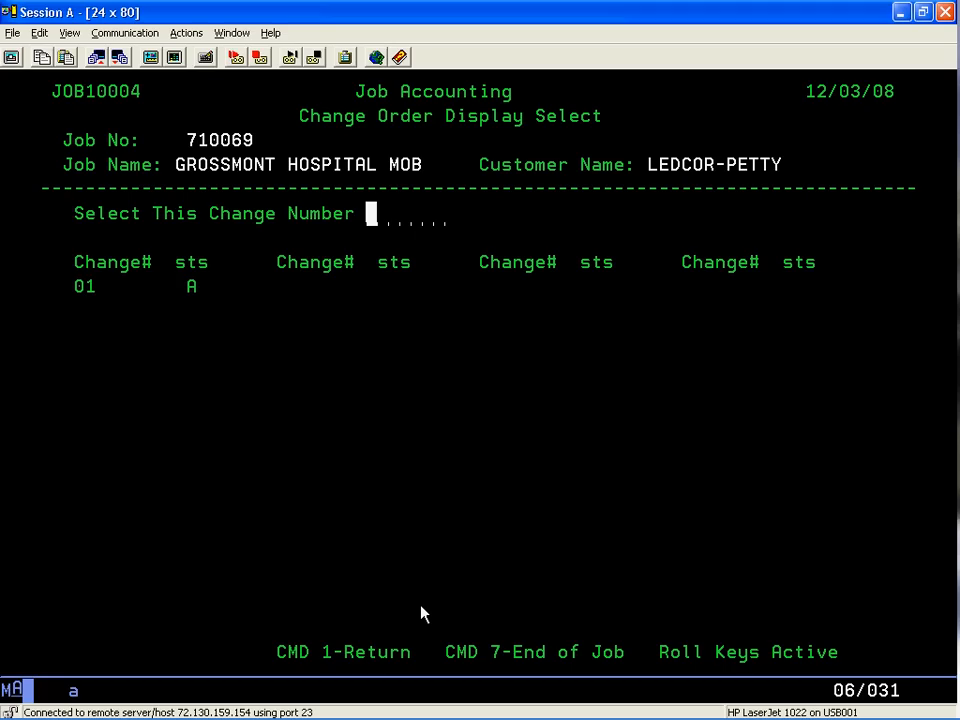
pyautogui.write('01')
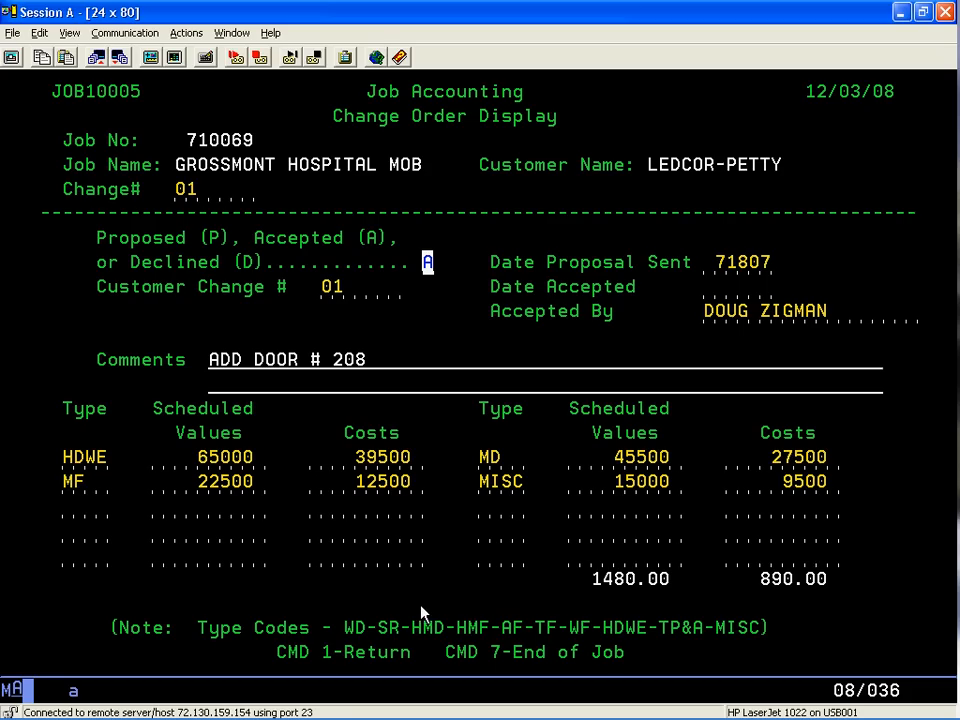
pyautogui.moveTo(144, 266)
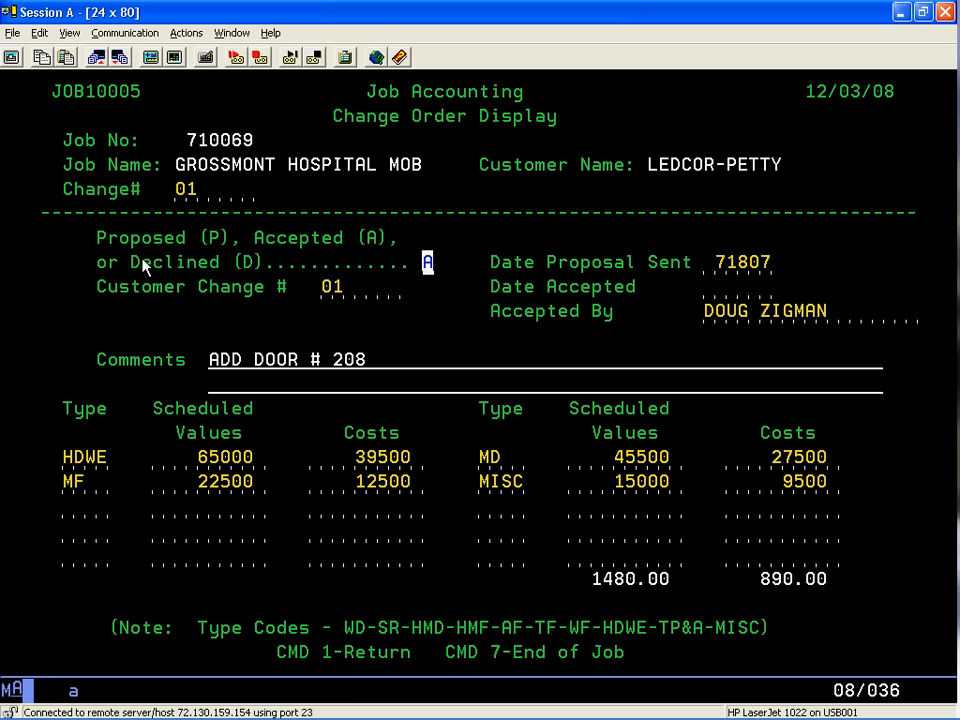
pyautogui.moveTo(304, 252)
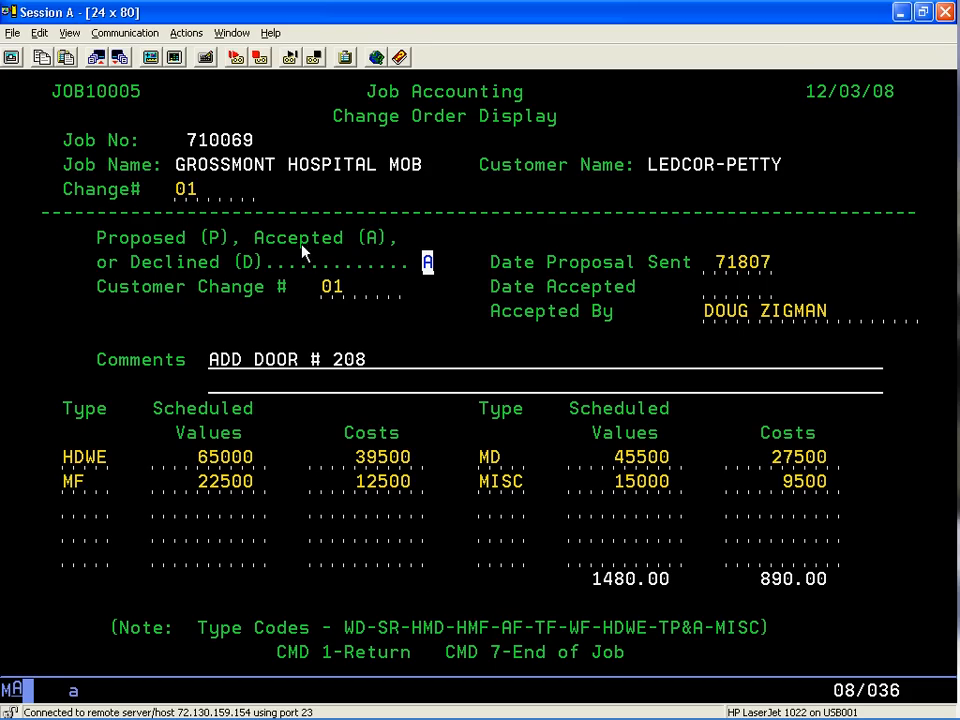
pyautogui.moveTo(392, 284)
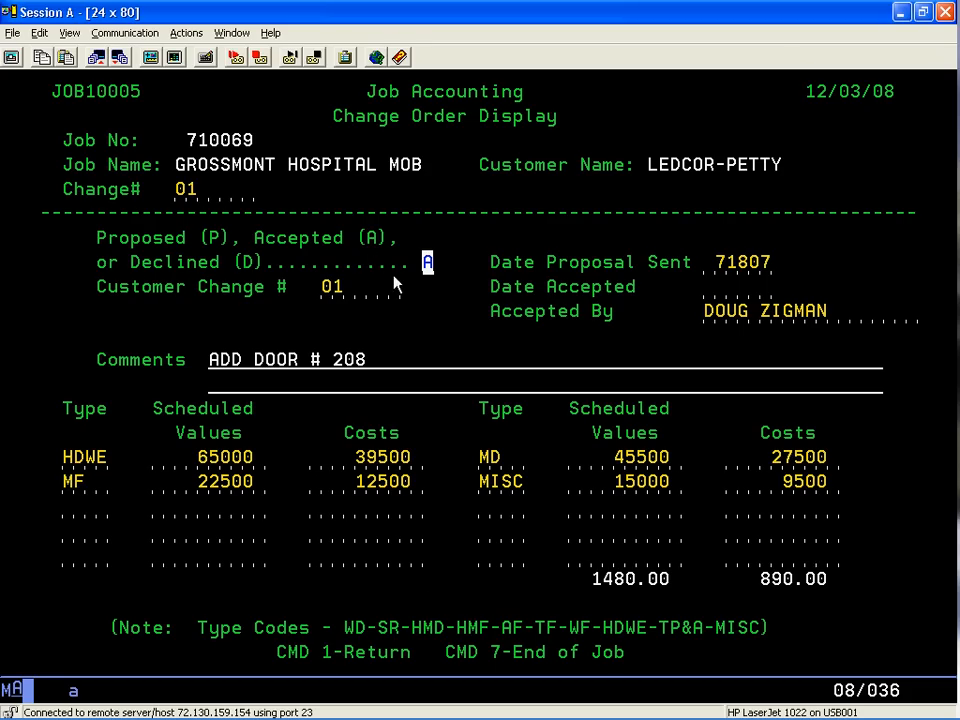
pyautogui.moveTo(470, 250)
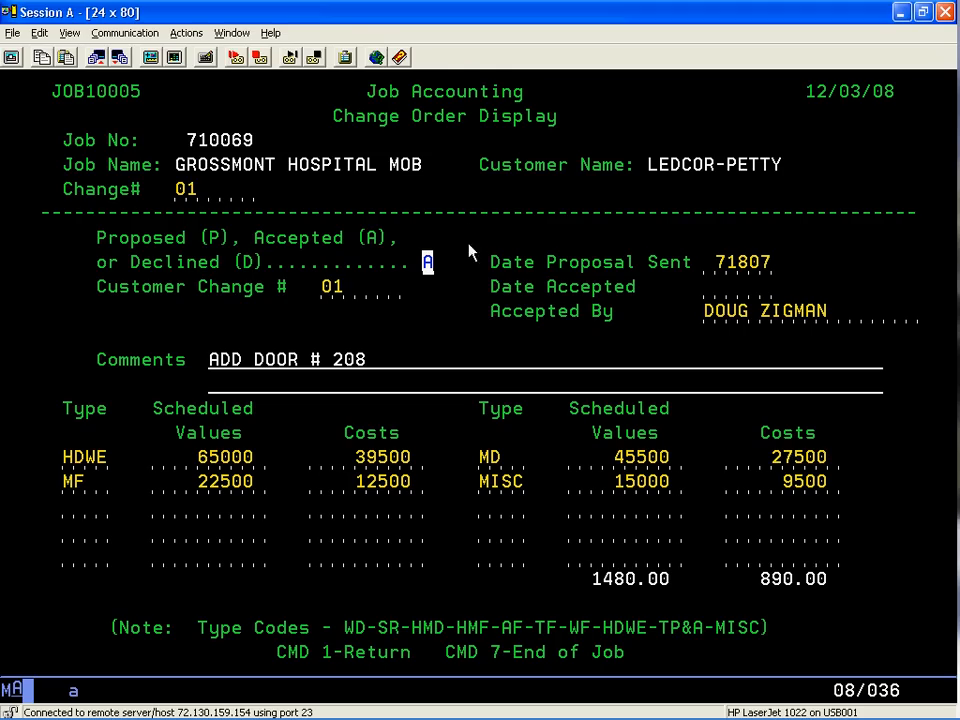
pyautogui.moveTo(540, 272)
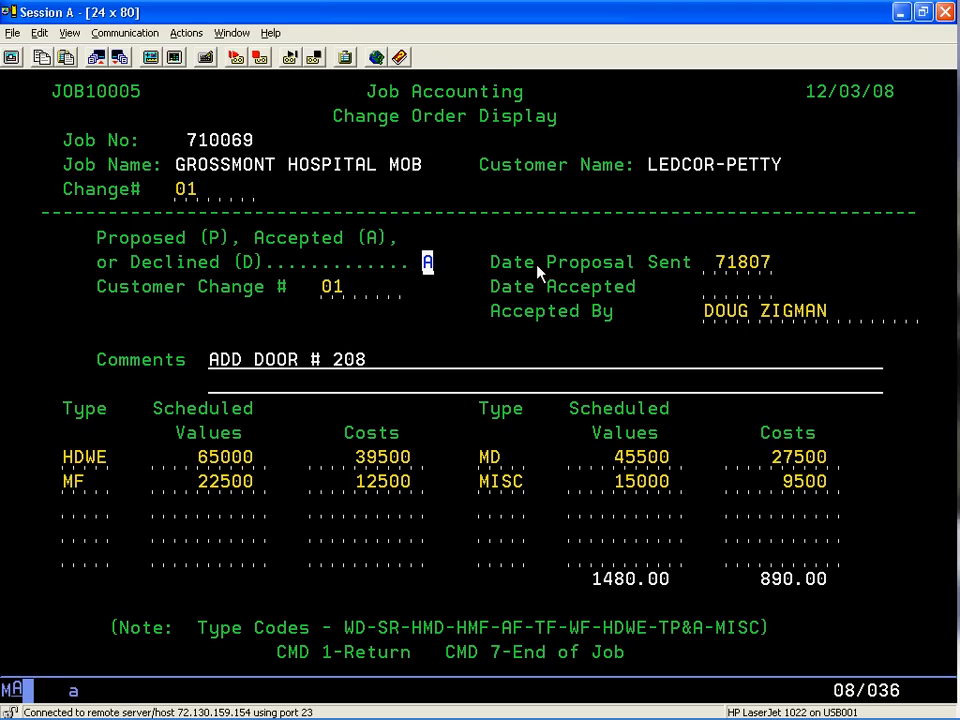
pyautogui.moveTo(718, 272)
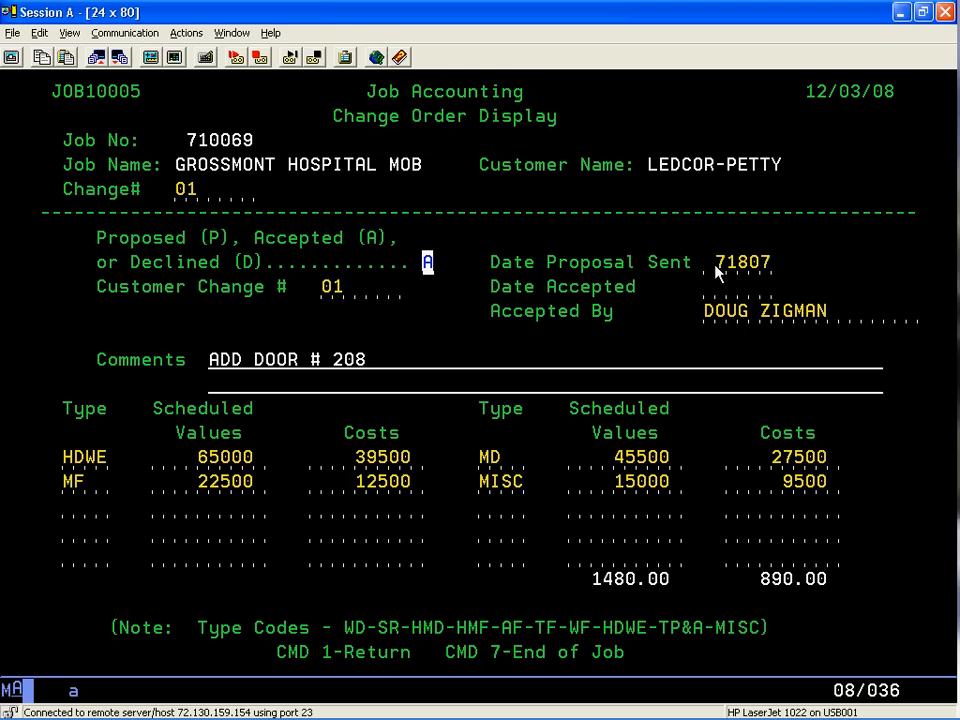
pyautogui.moveTo(744, 298)
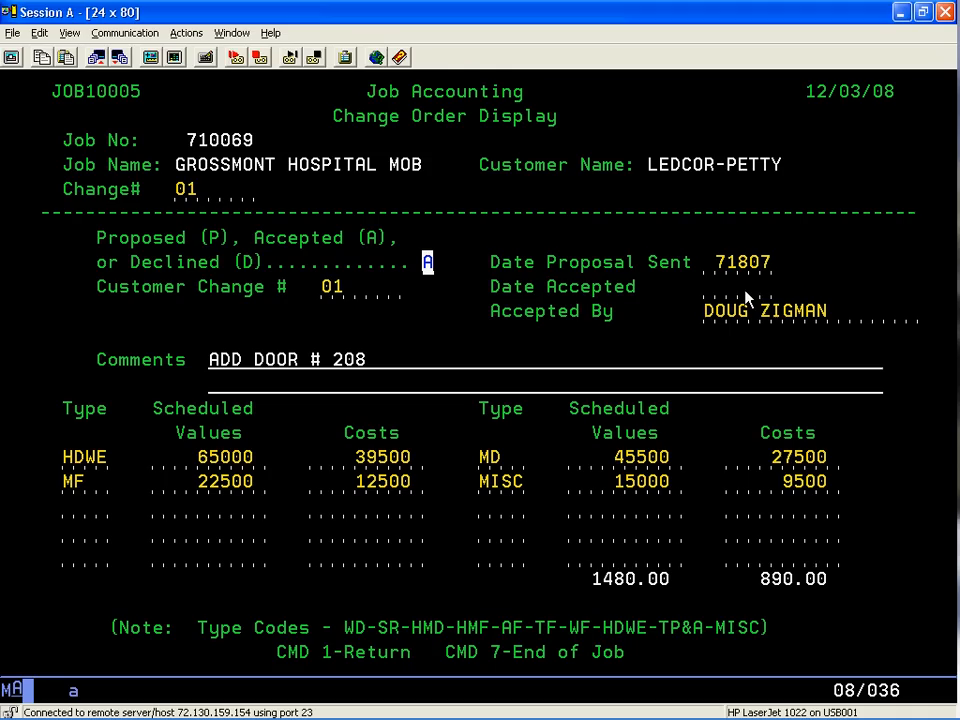
pyautogui.moveTo(832, 328)
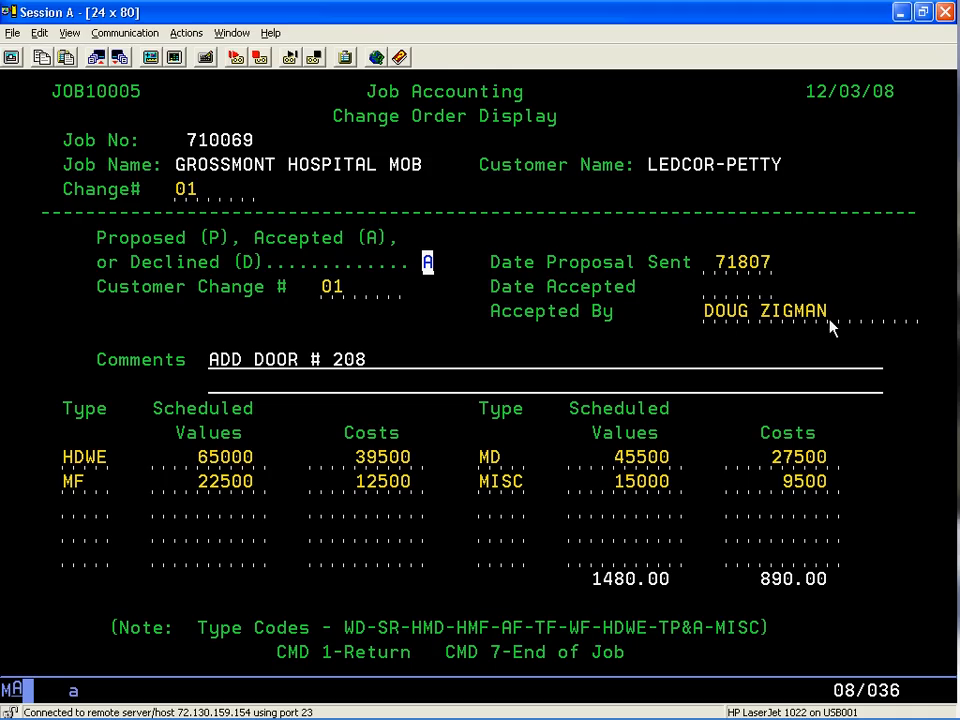
pyautogui.moveTo(268, 378)
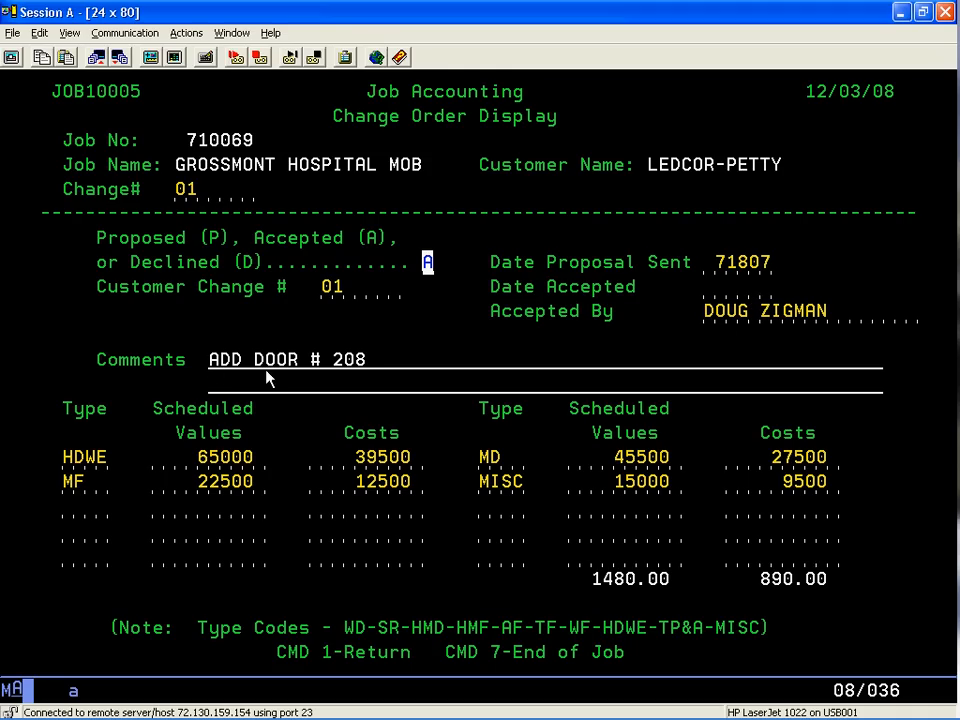
pyautogui.moveTo(324, 384)
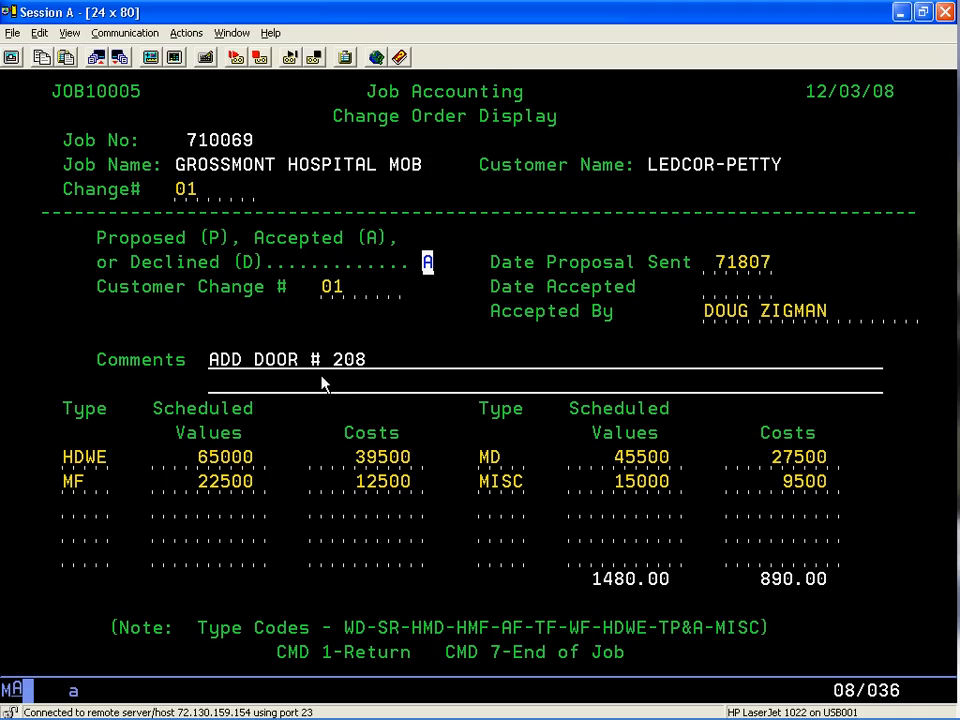
pyautogui.moveTo(212, 368)
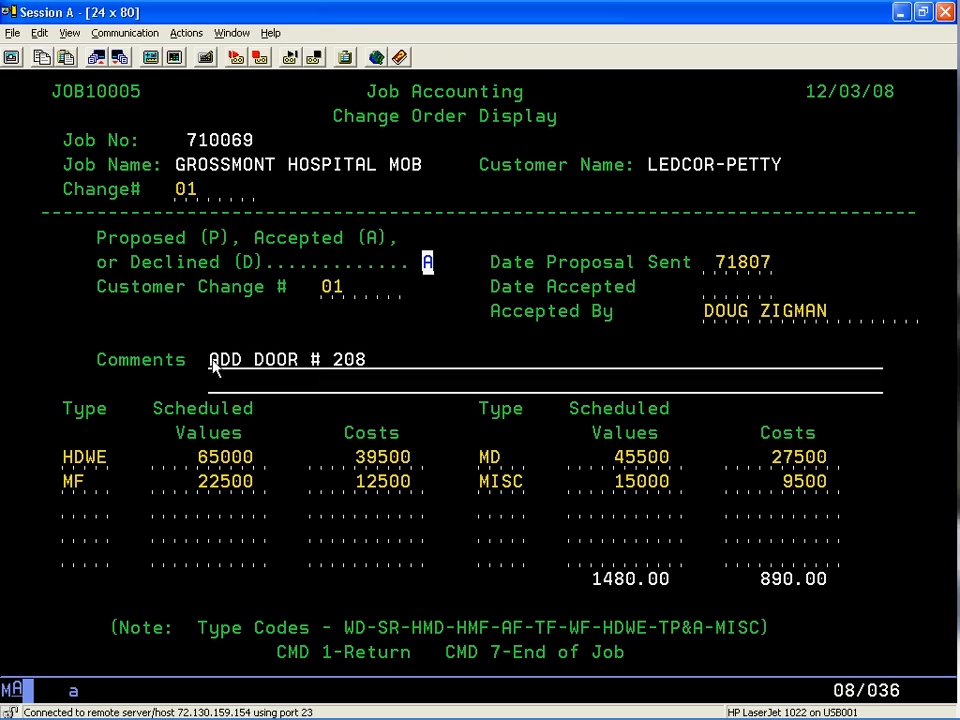
pyautogui.moveTo(278, 376)
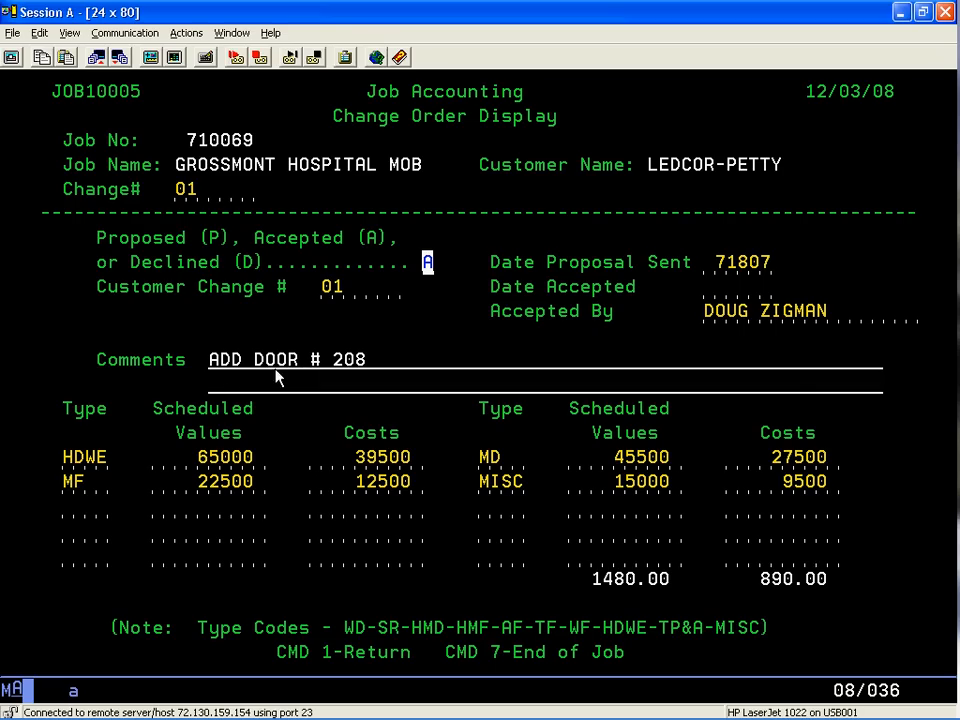
pyautogui.moveTo(246, 364)
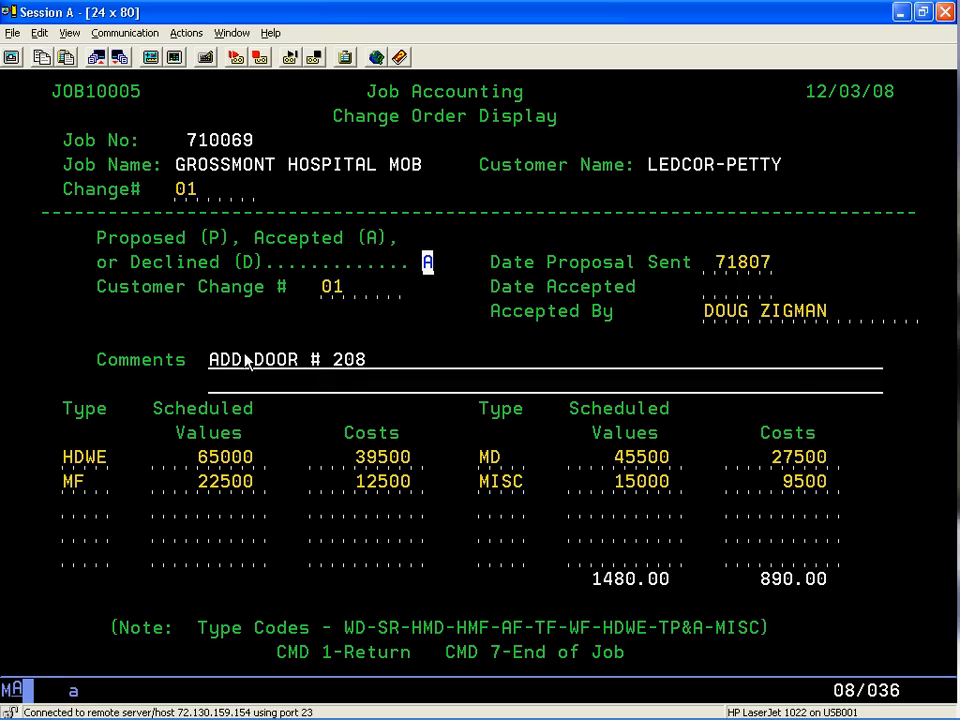
pyautogui.moveTo(330, 372)
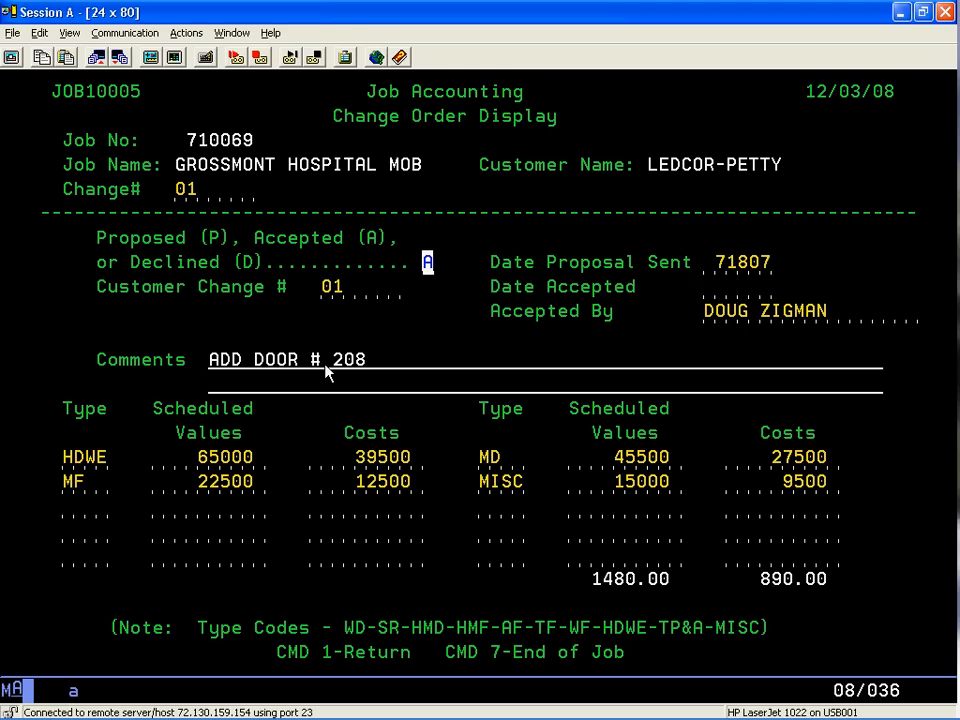
pyautogui.moveTo(82, 464)
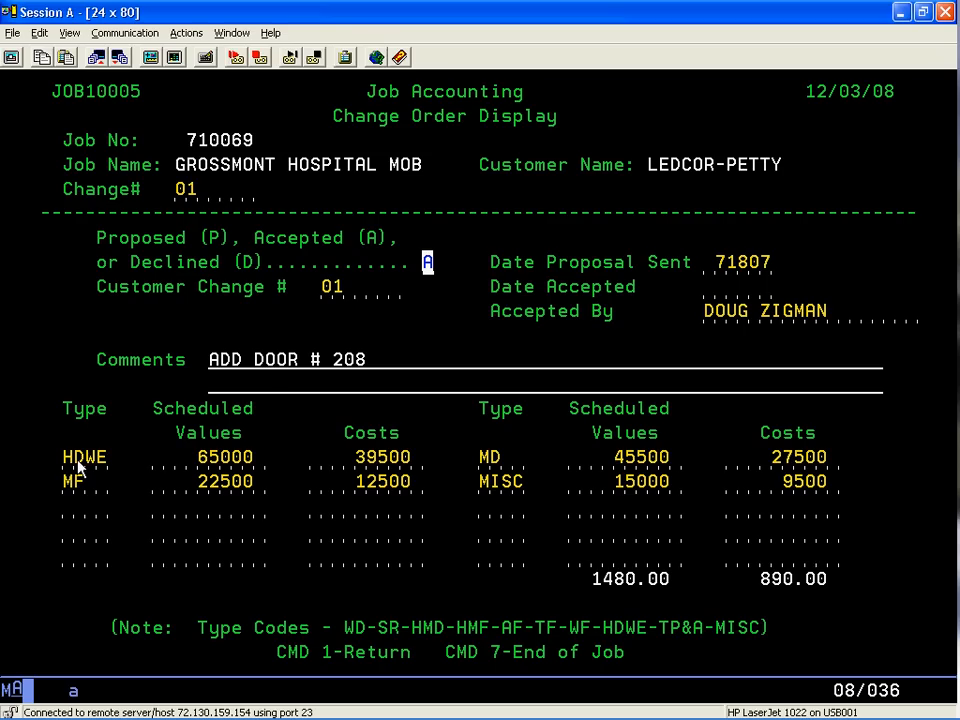
pyautogui.moveTo(212, 410)
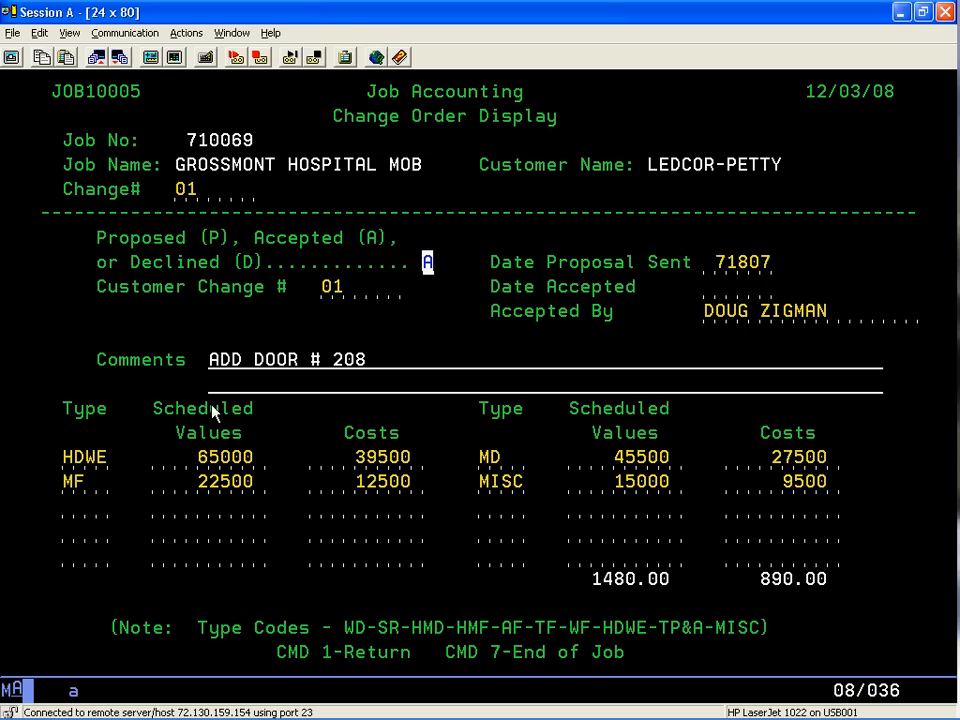
pyautogui.moveTo(222, 478)
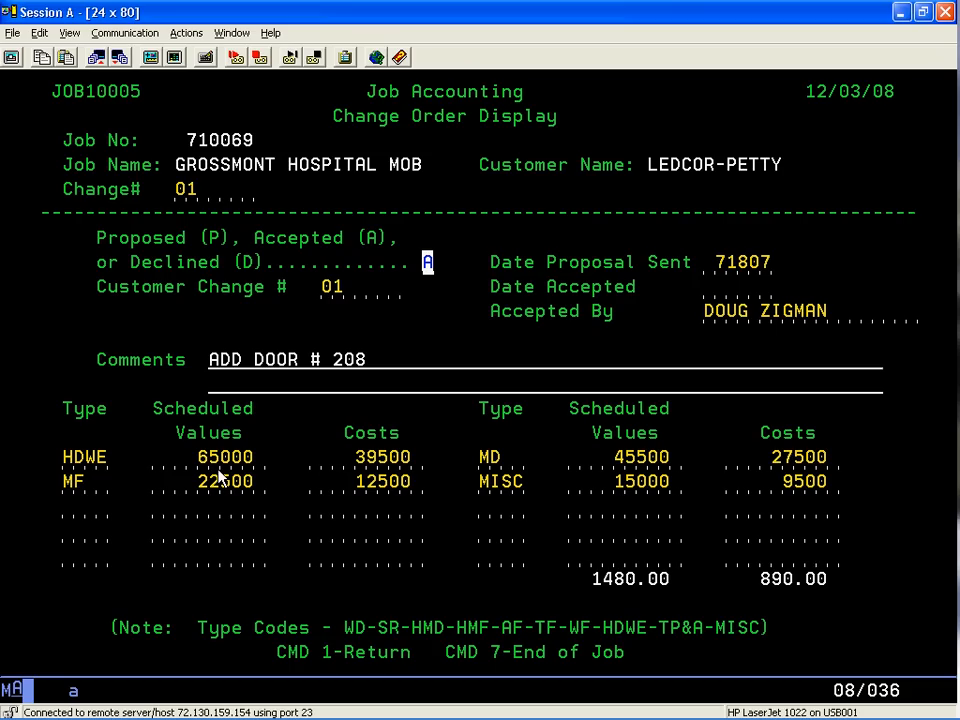
pyautogui.moveTo(390, 464)
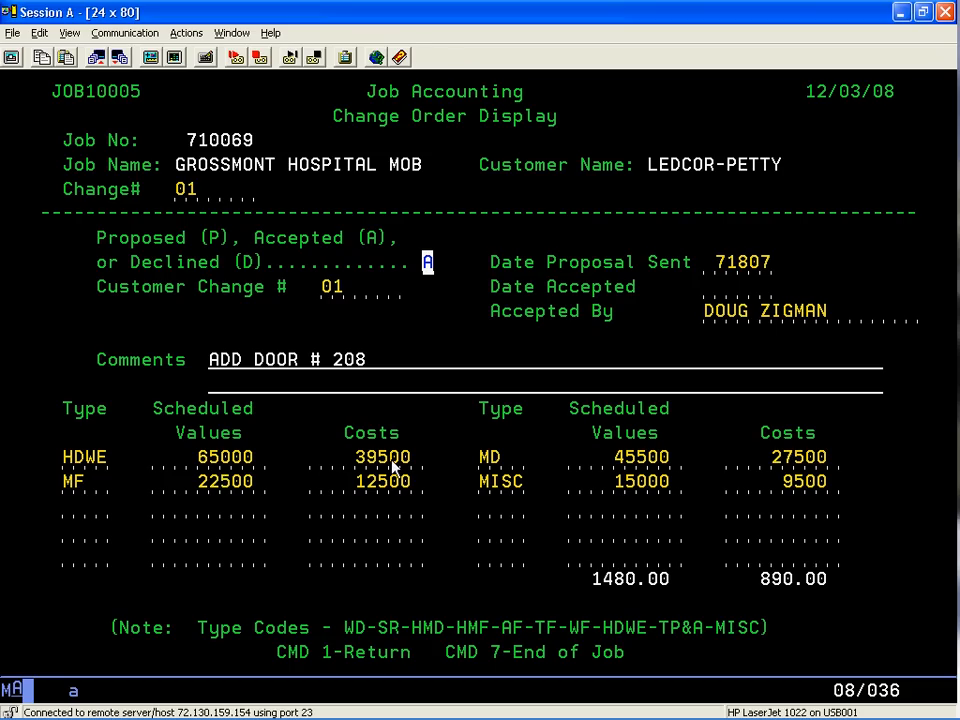
pyautogui.moveTo(480, 468)
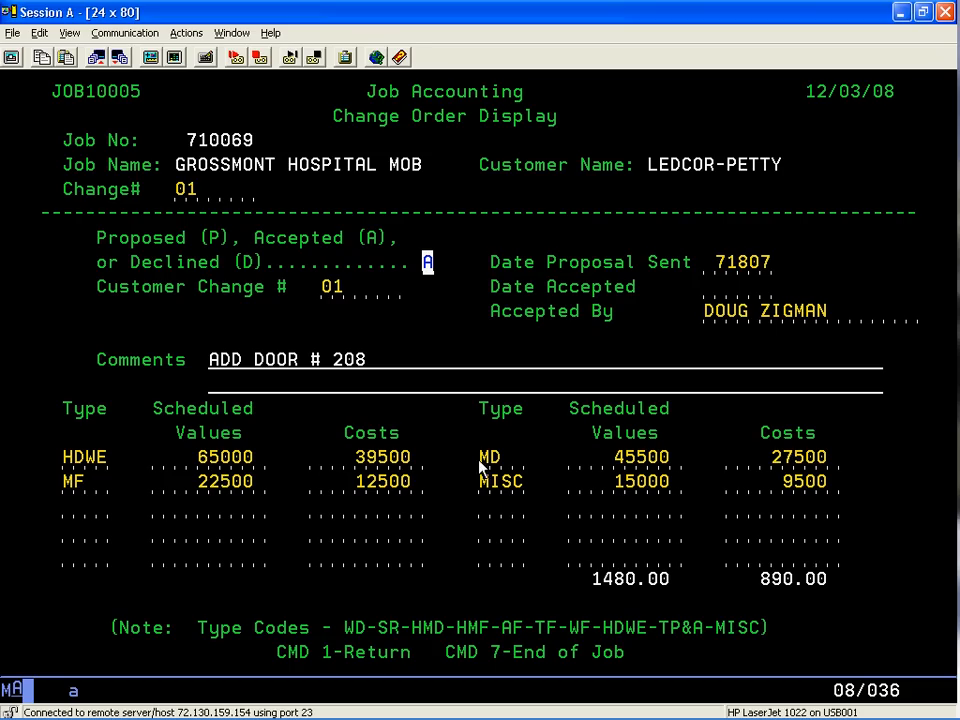
pyautogui.moveTo(204, 496)
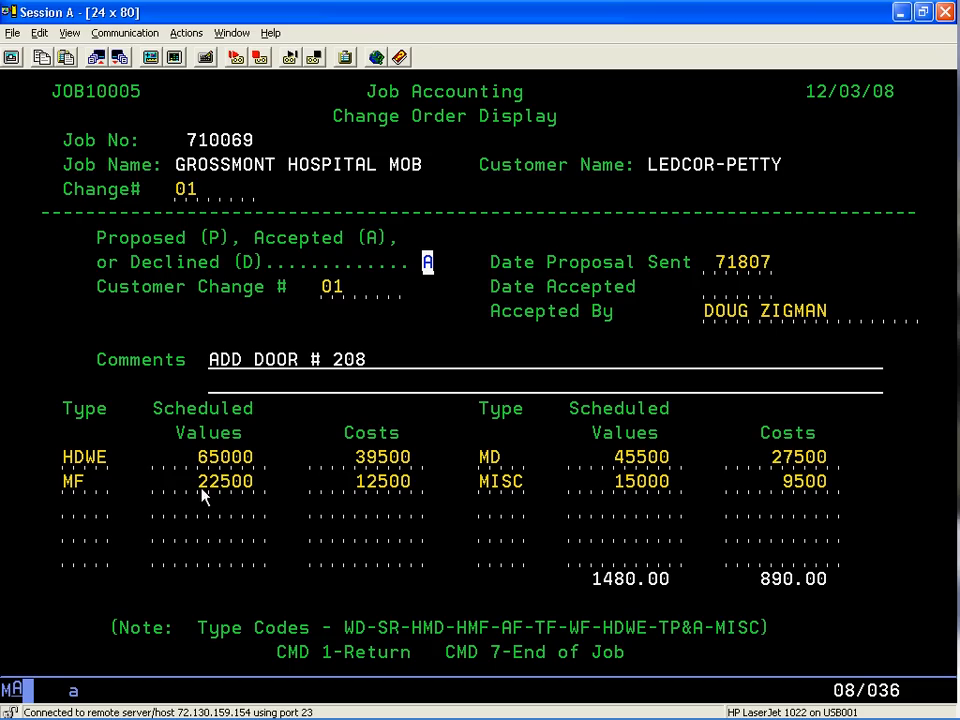
pyautogui.moveTo(376, 496)
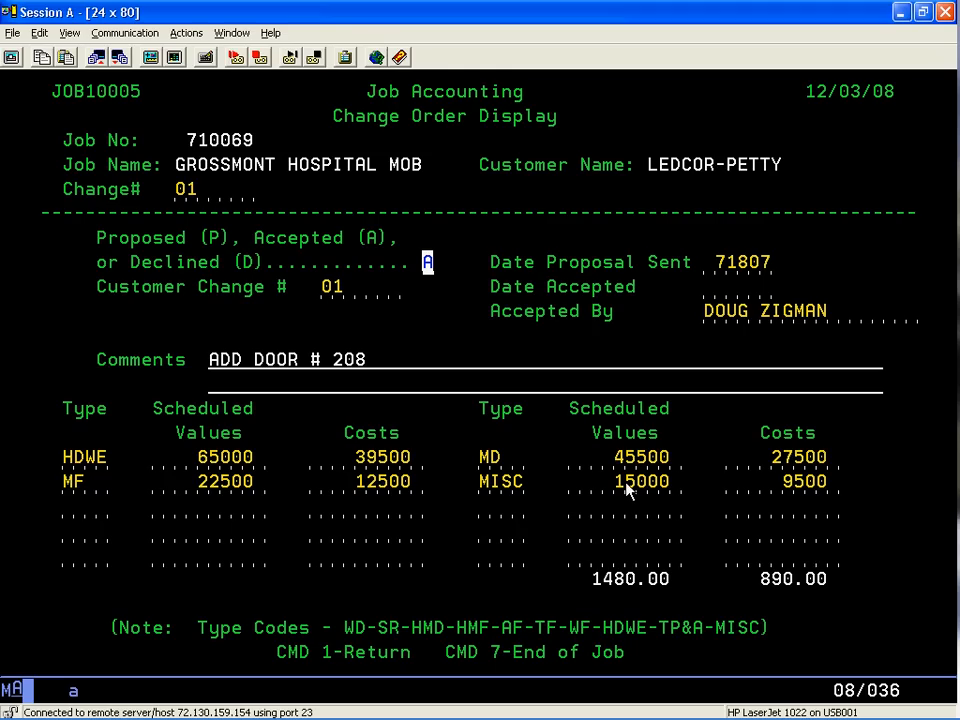
pyautogui.moveTo(628, 568)
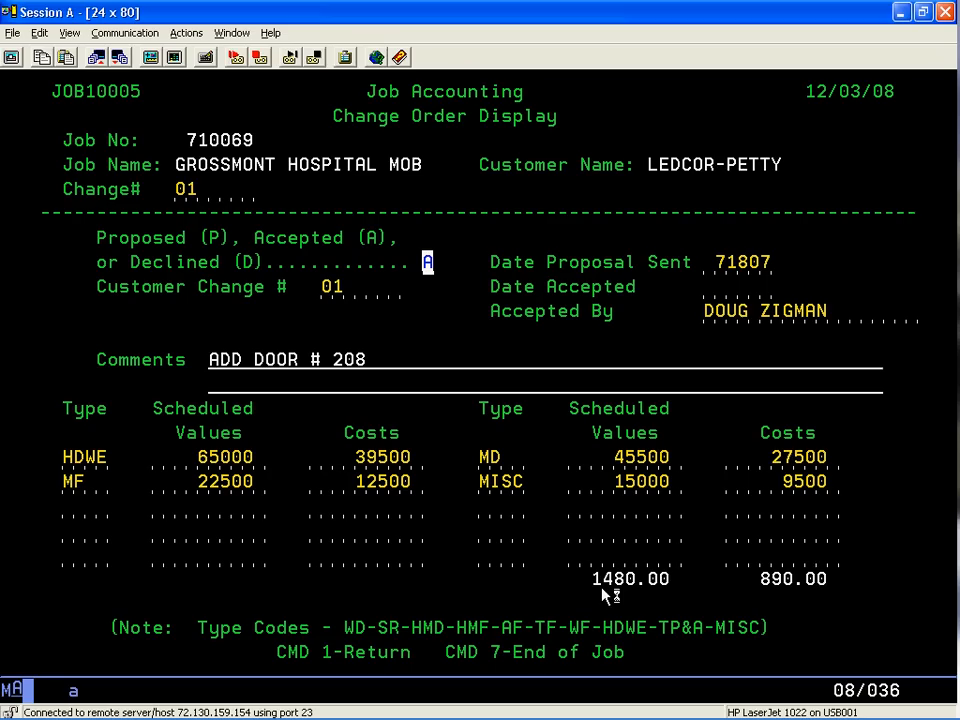
pyautogui.moveTo(696, 592)
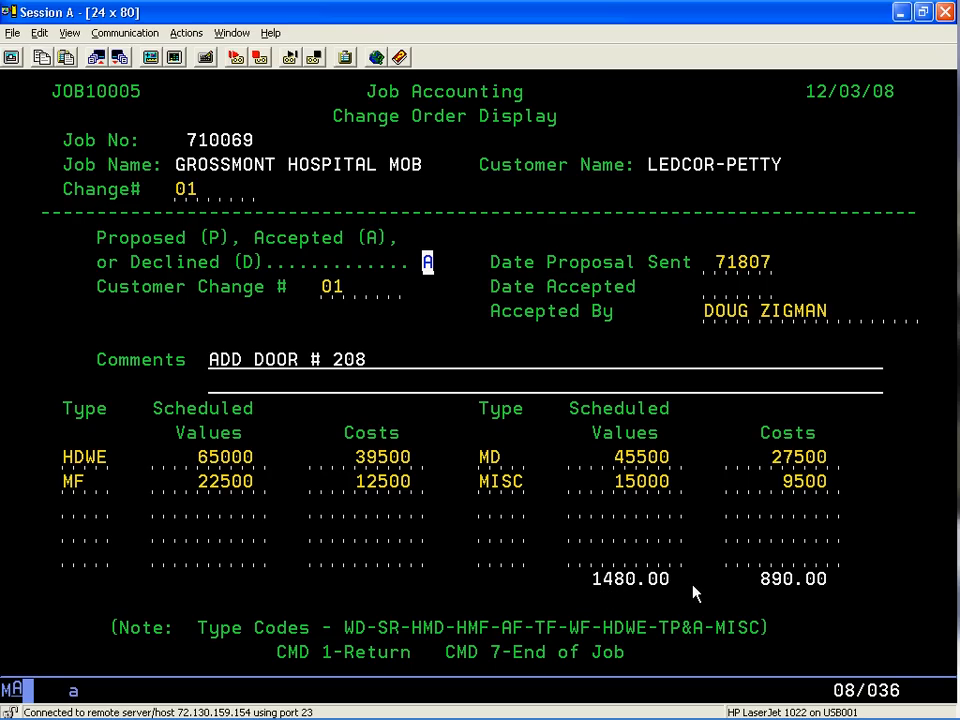
pyautogui.moveTo(798, 592)
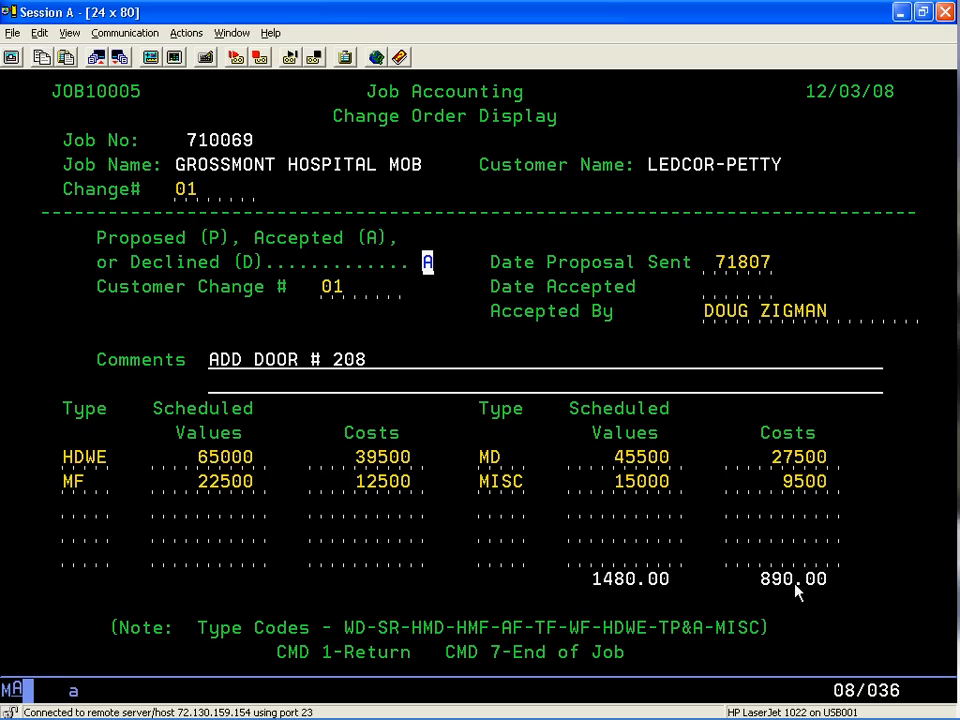
pyautogui.moveTo(798, 588)
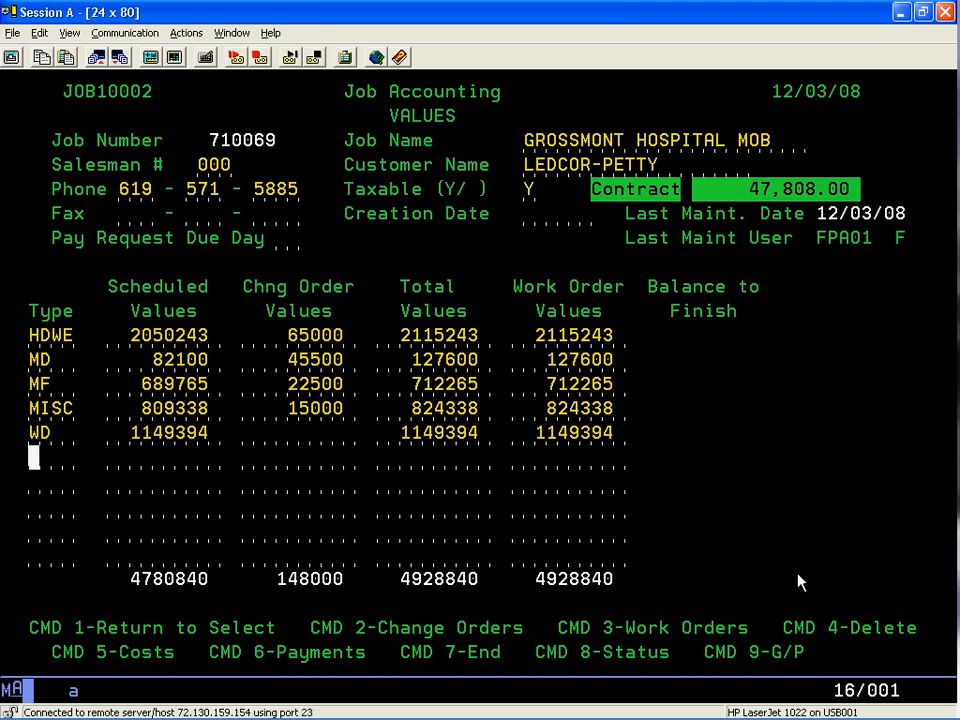
pyautogui.moveTo(560, 450)
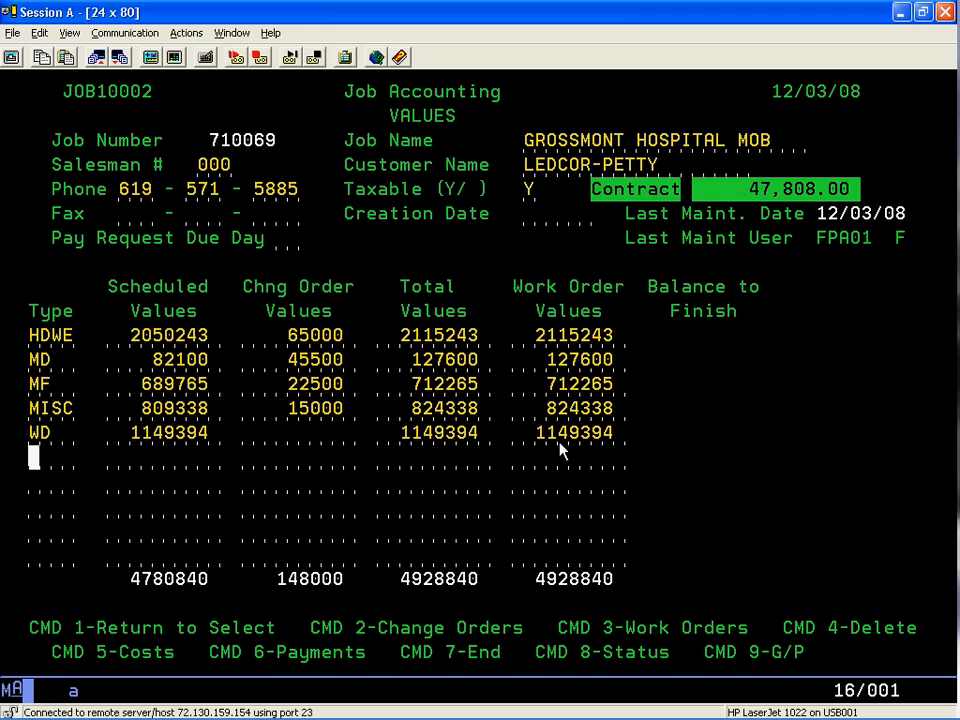
pyautogui.moveTo(310, 364)
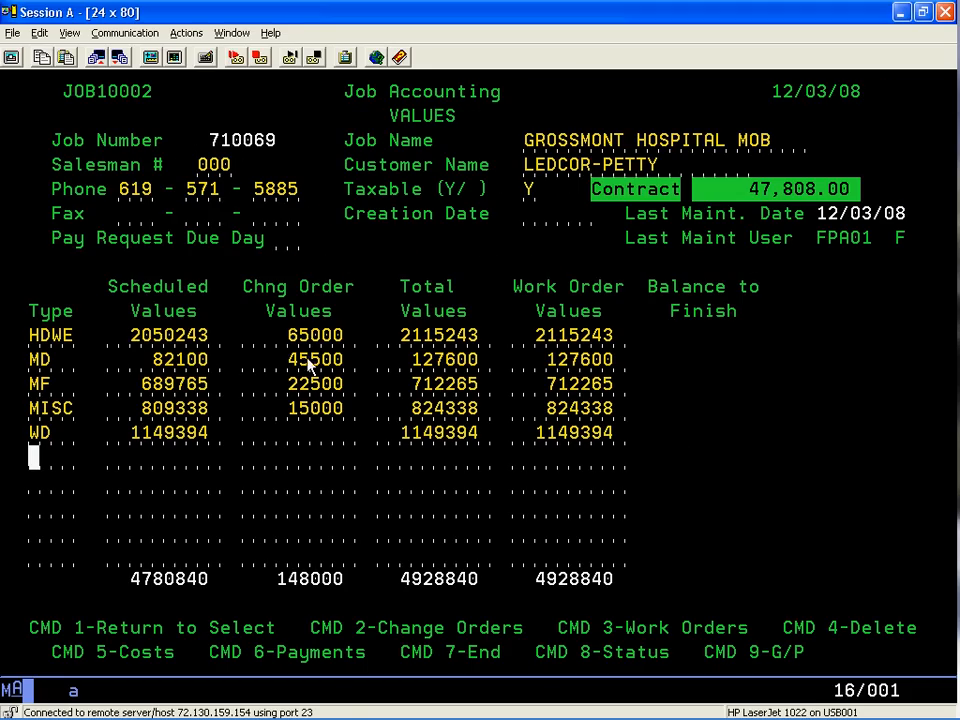
pyautogui.moveTo(310, 414)
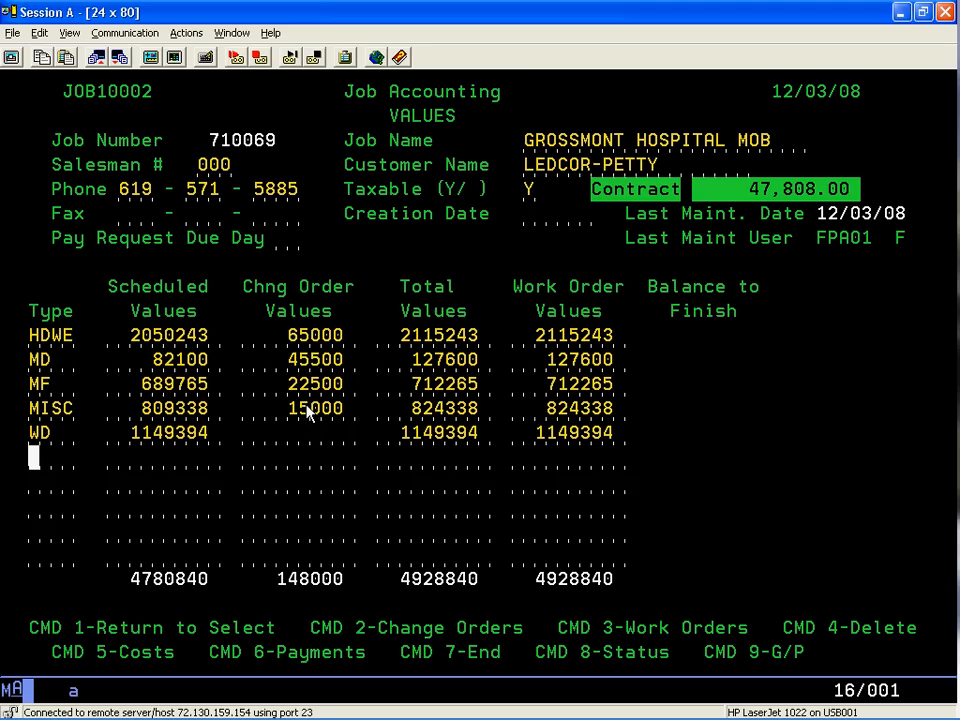
pyautogui.moveTo(156, 610)
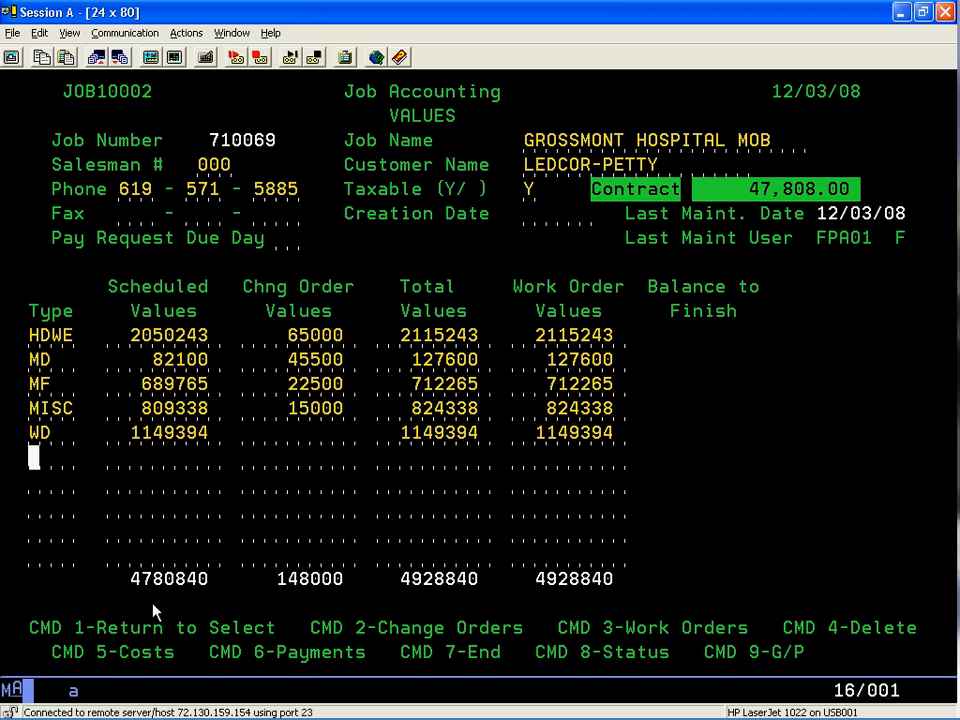
pyautogui.moveTo(196, 588)
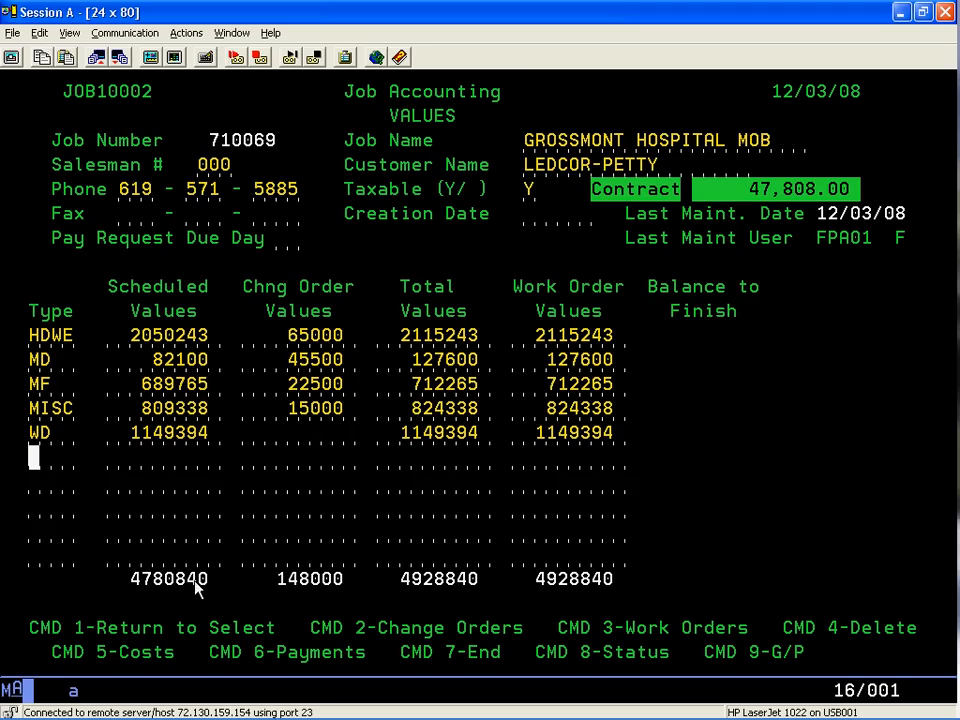
pyautogui.moveTo(288, 602)
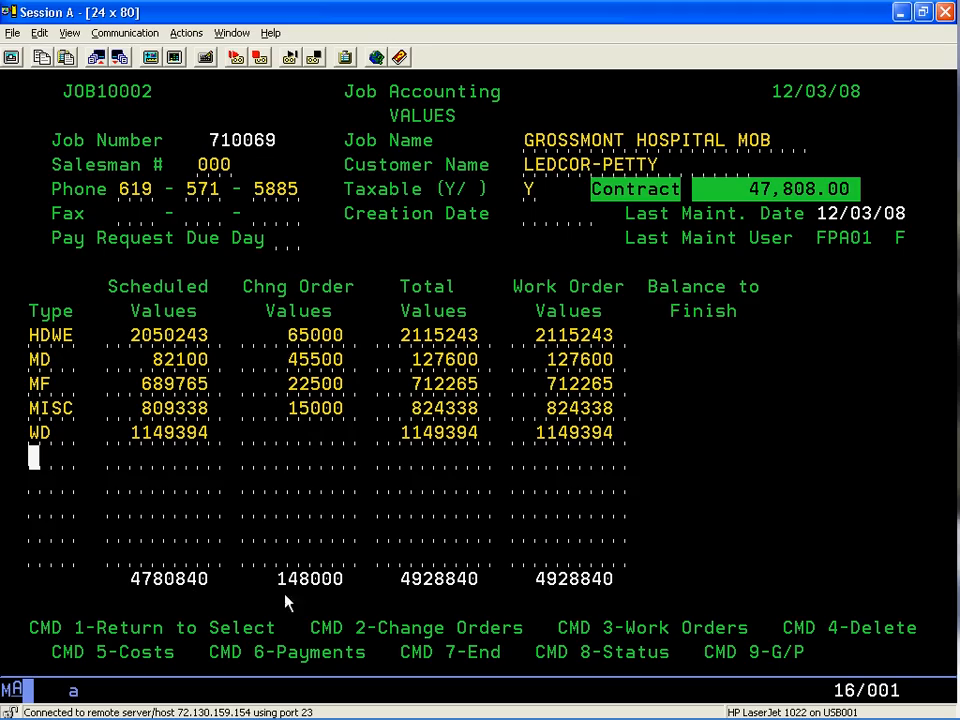
pyautogui.moveTo(336, 600)
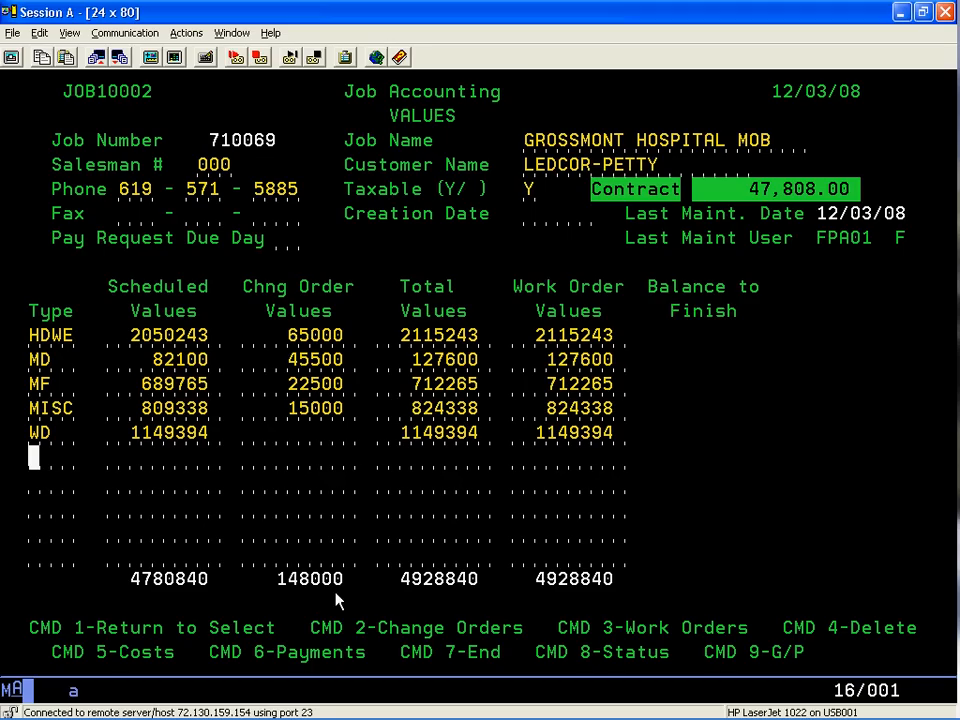
pyautogui.moveTo(316, 600)
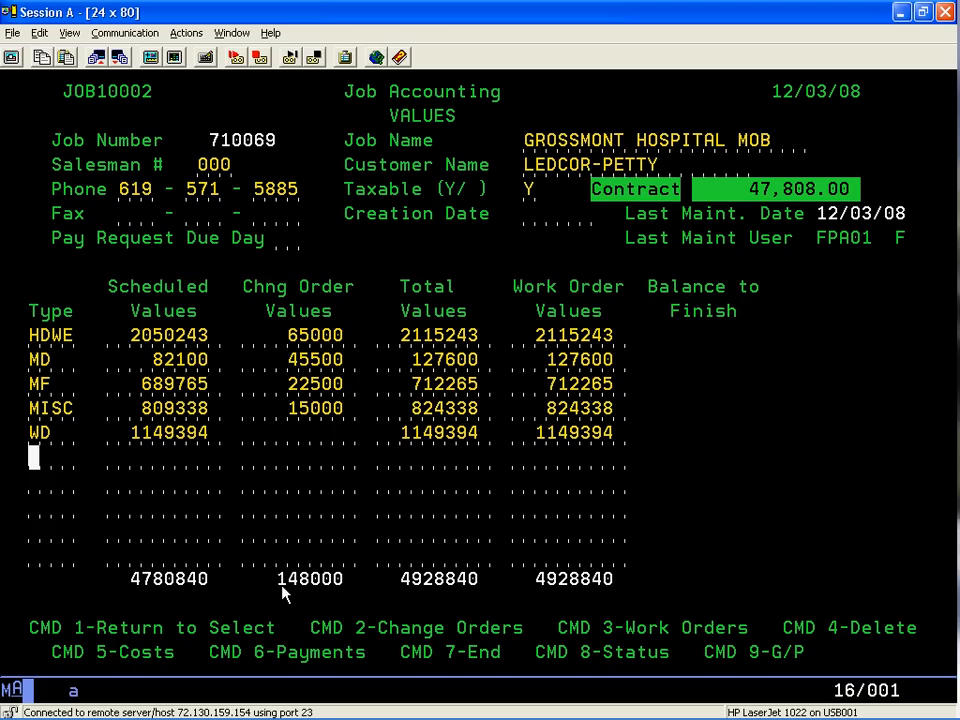
pyautogui.moveTo(398, 388)
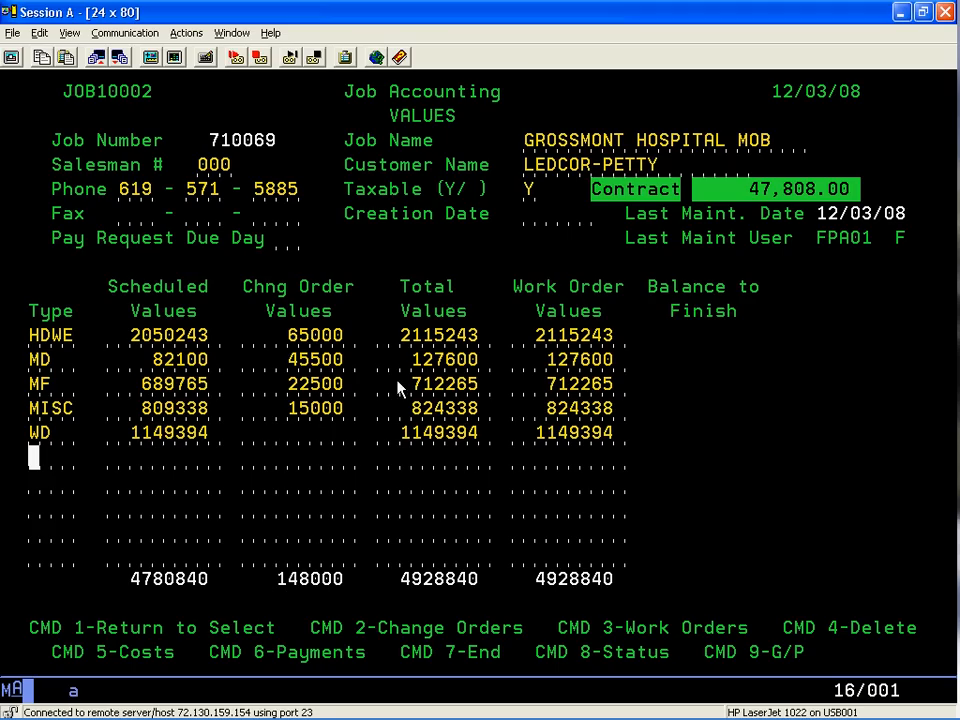
pyautogui.moveTo(212, 482)
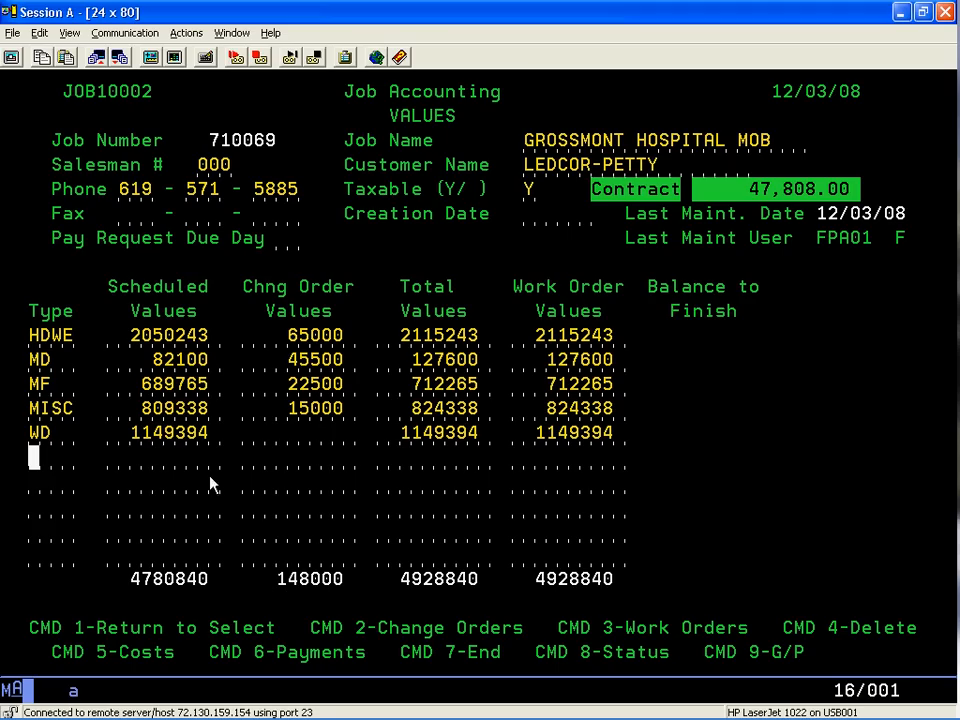
pyautogui.moveTo(320, 450)
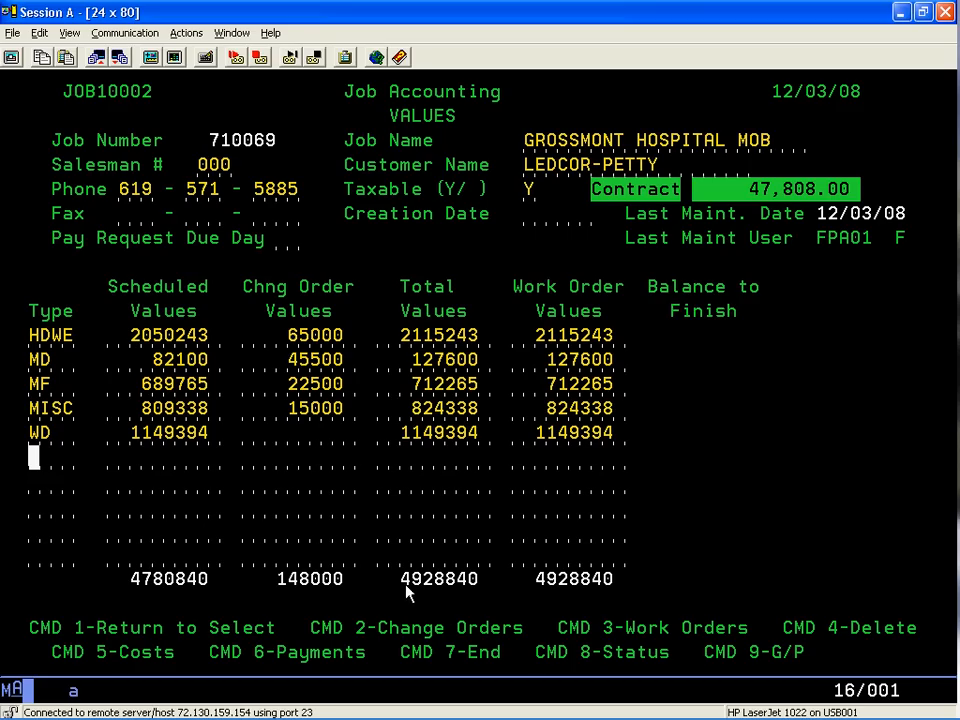
pyautogui.moveTo(448, 588)
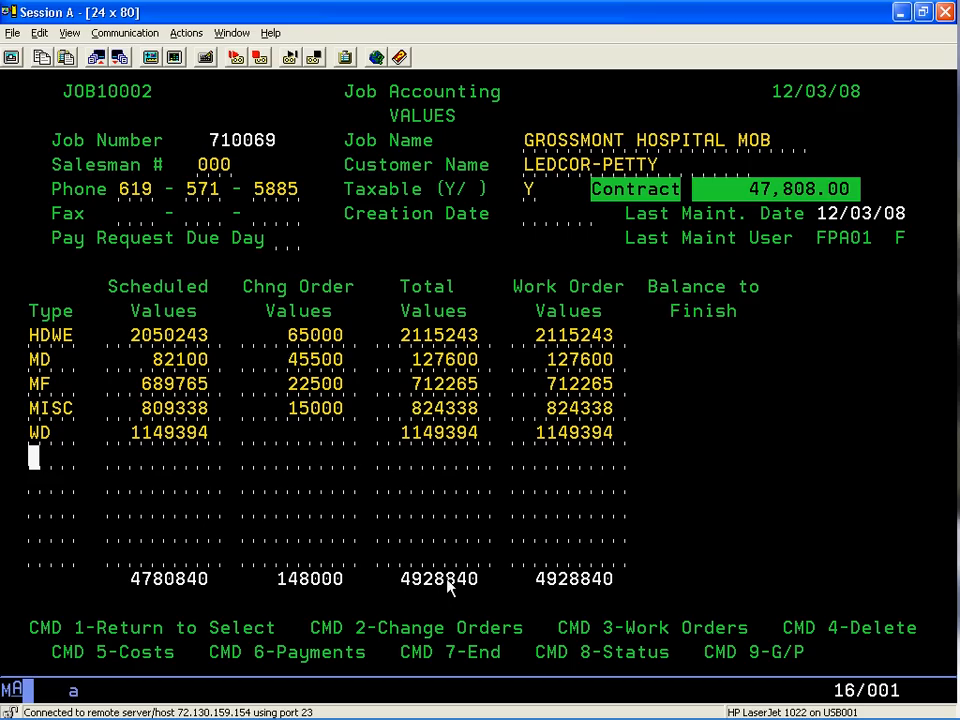
pyautogui.moveTo(574, 468)
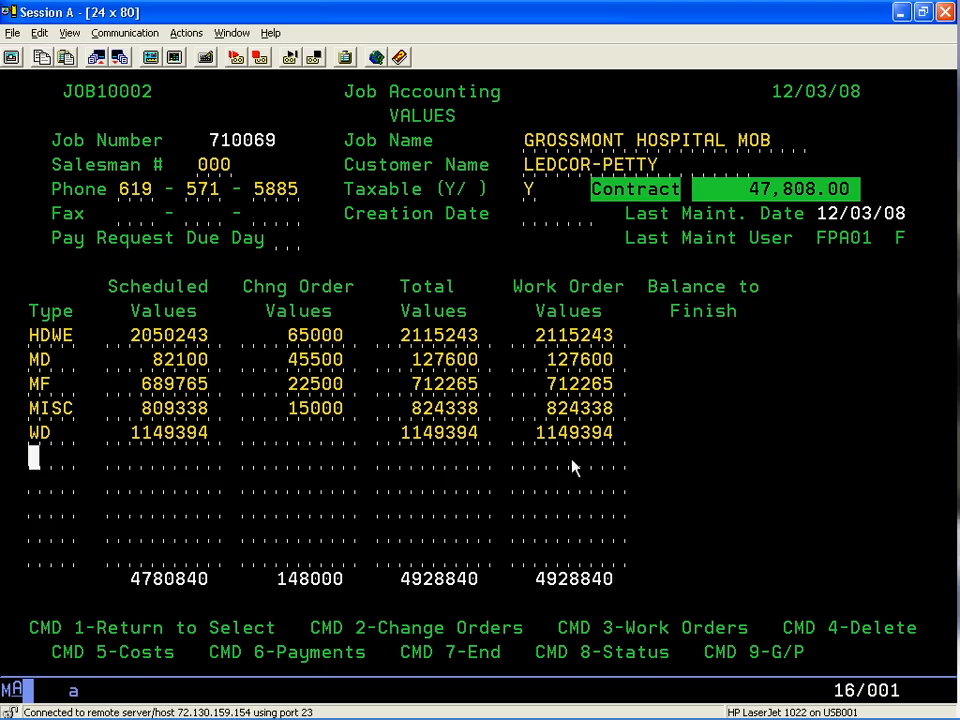
pyautogui.moveTo(592, 336)
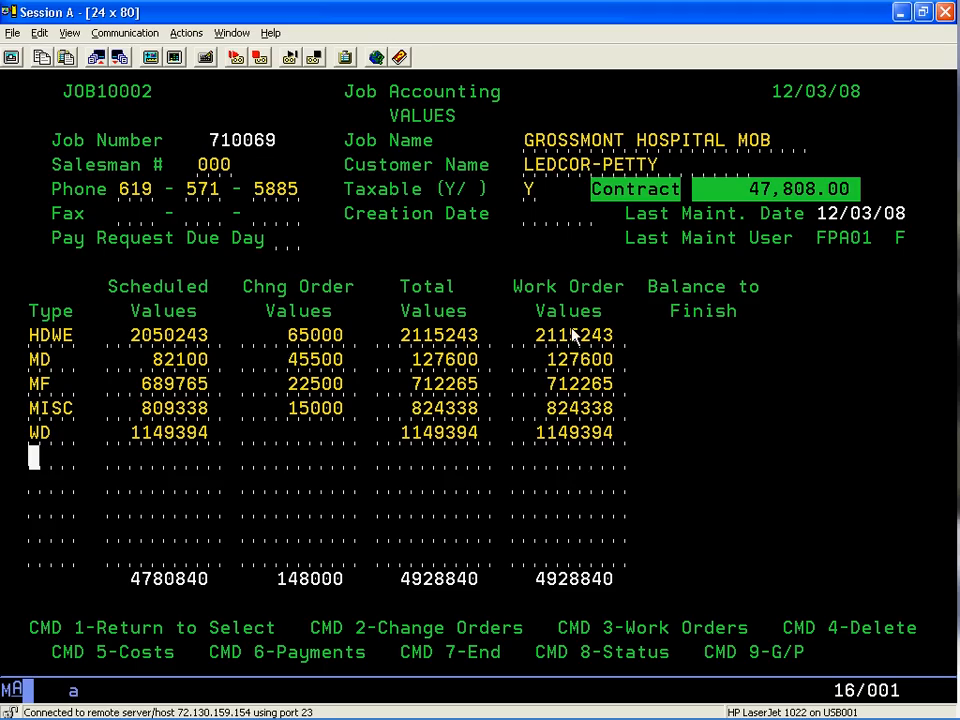
pyautogui.moveTo(704, 344)
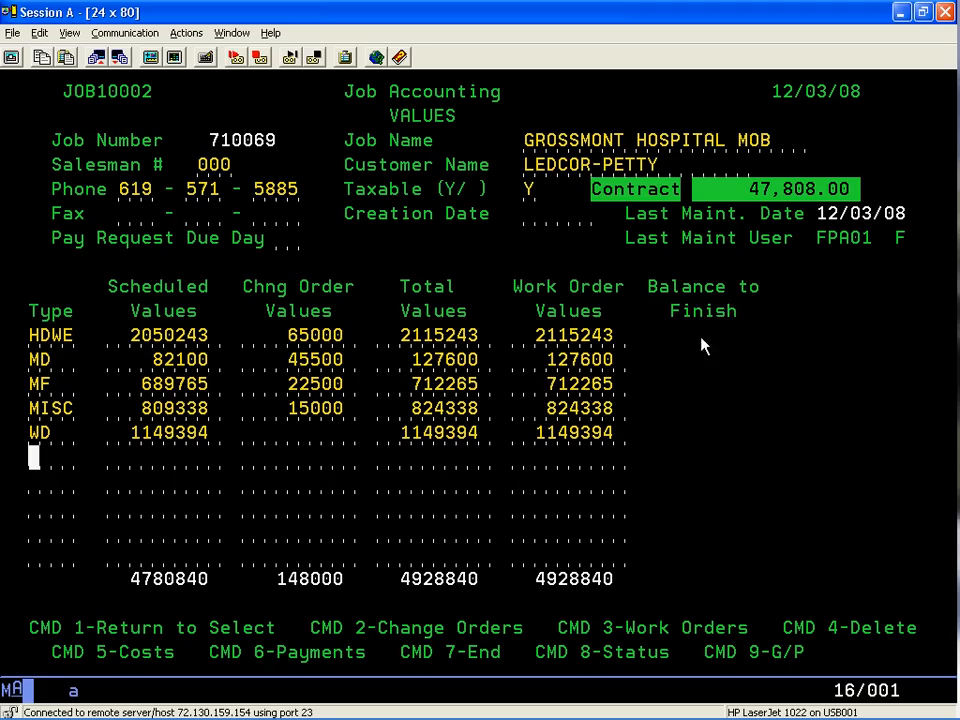
pyautogui.moveTo(710, 436)
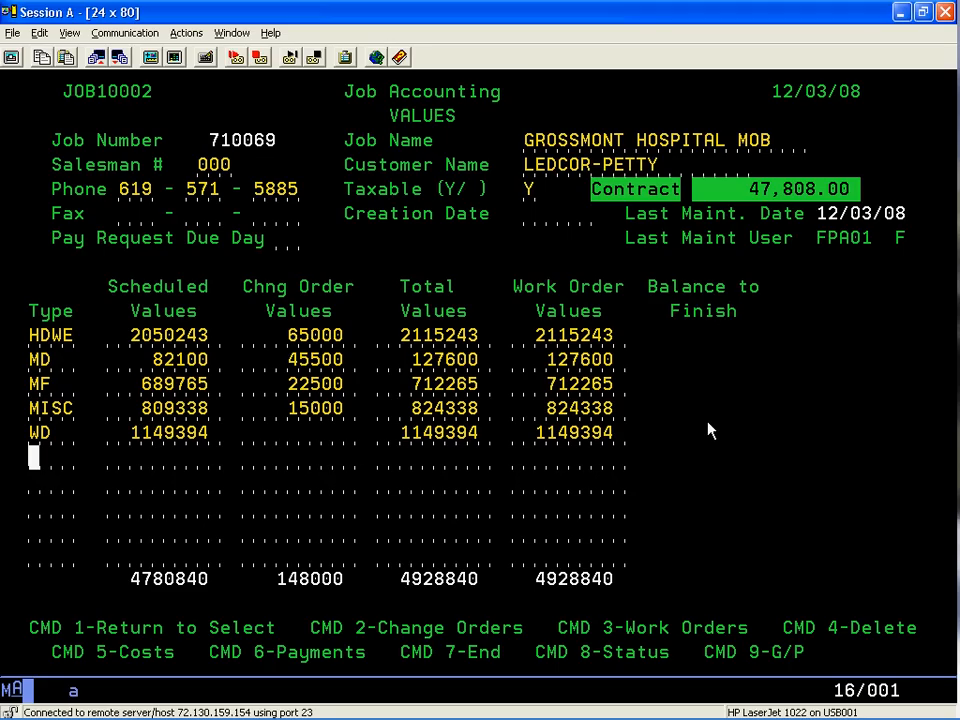
pyautogui.moveTo(416, 572)
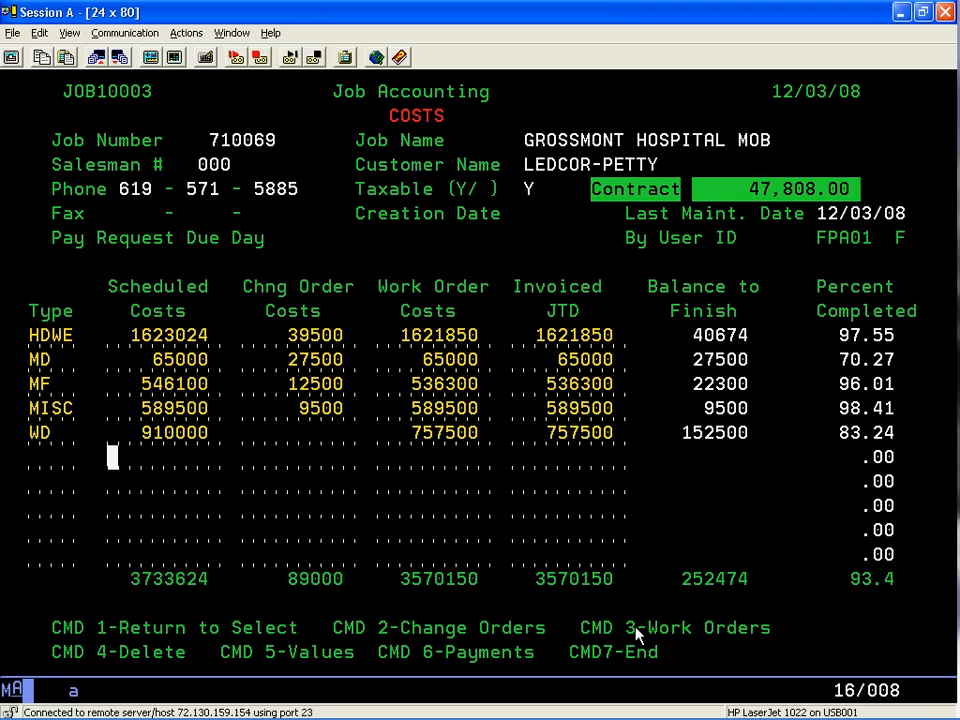
pyautogui.moveTo(170, 448)
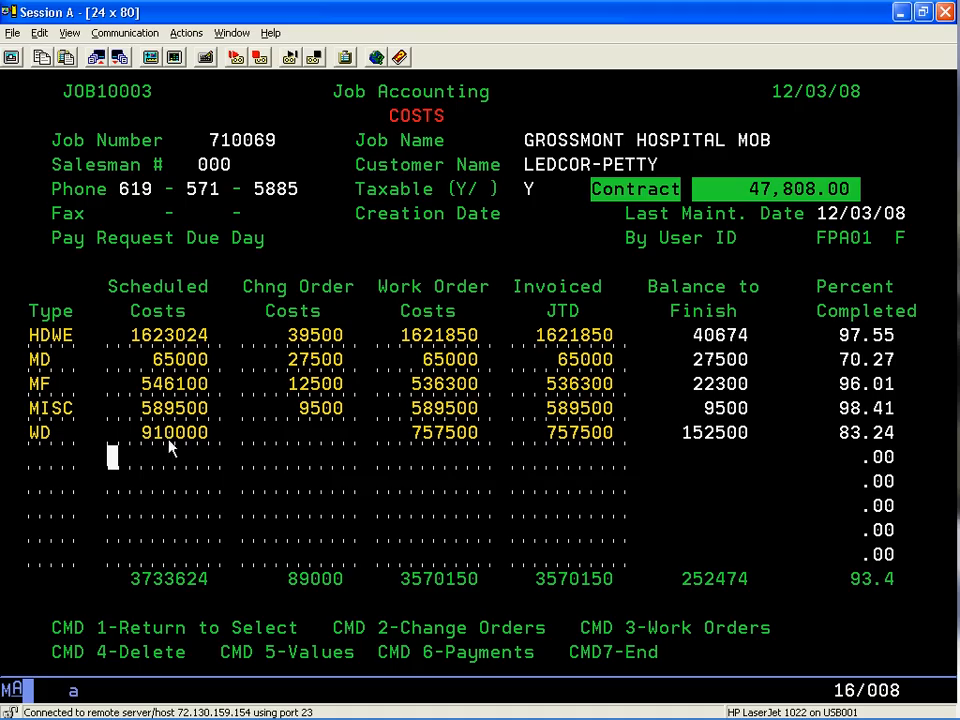
pyautogui.moveTo(318, 428)
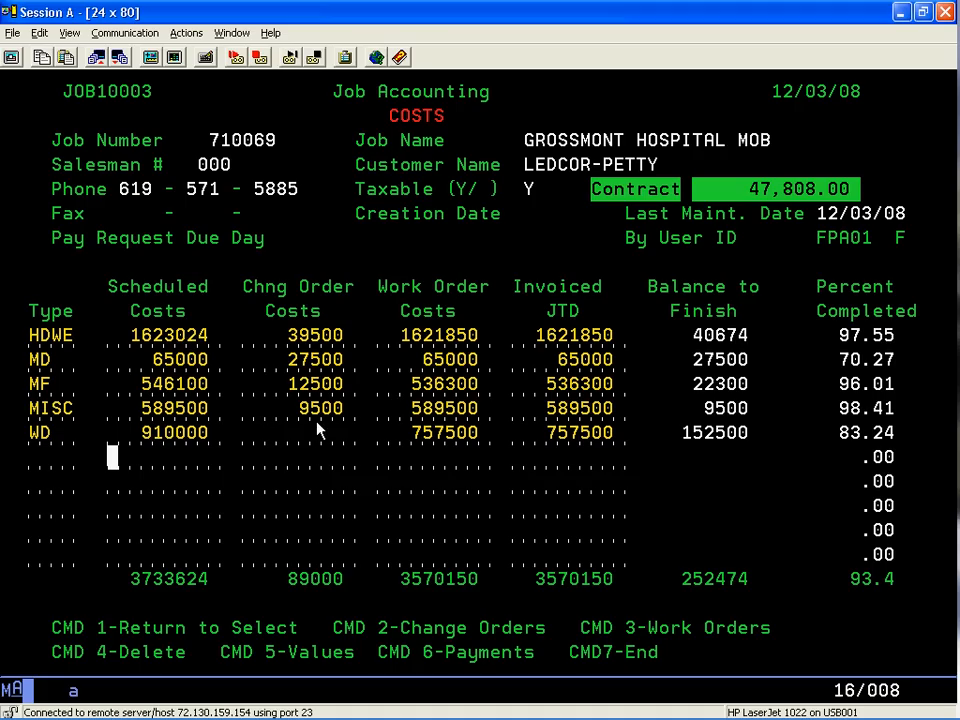
pyautogui.moveTo(444, 448)
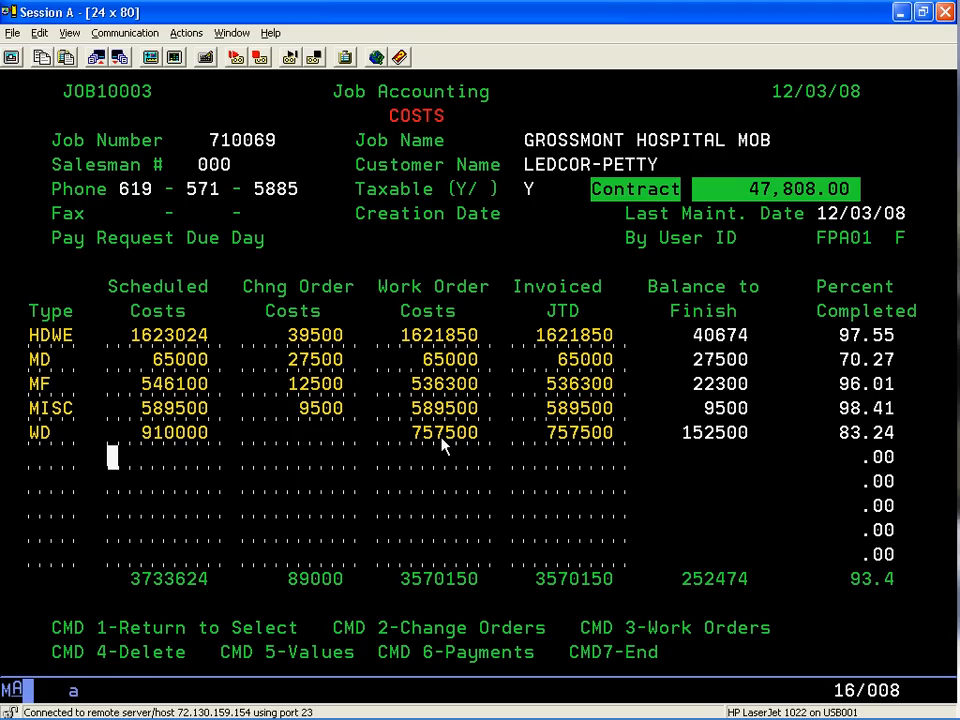
pyautogui.moveTo(448, 414)
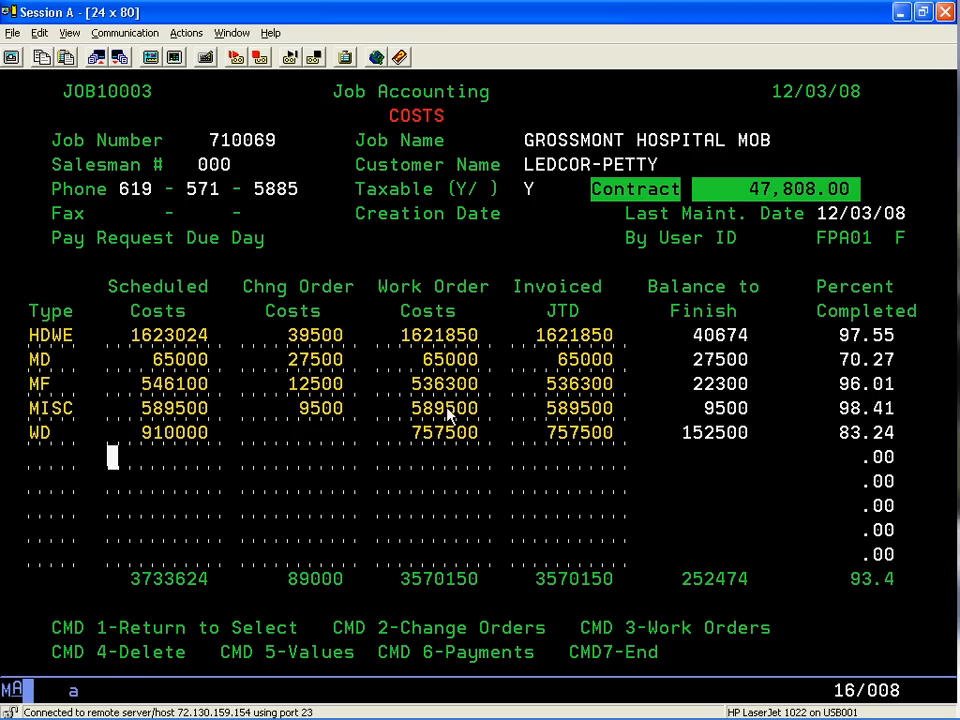
pyautogui.moveTo(544, 350)
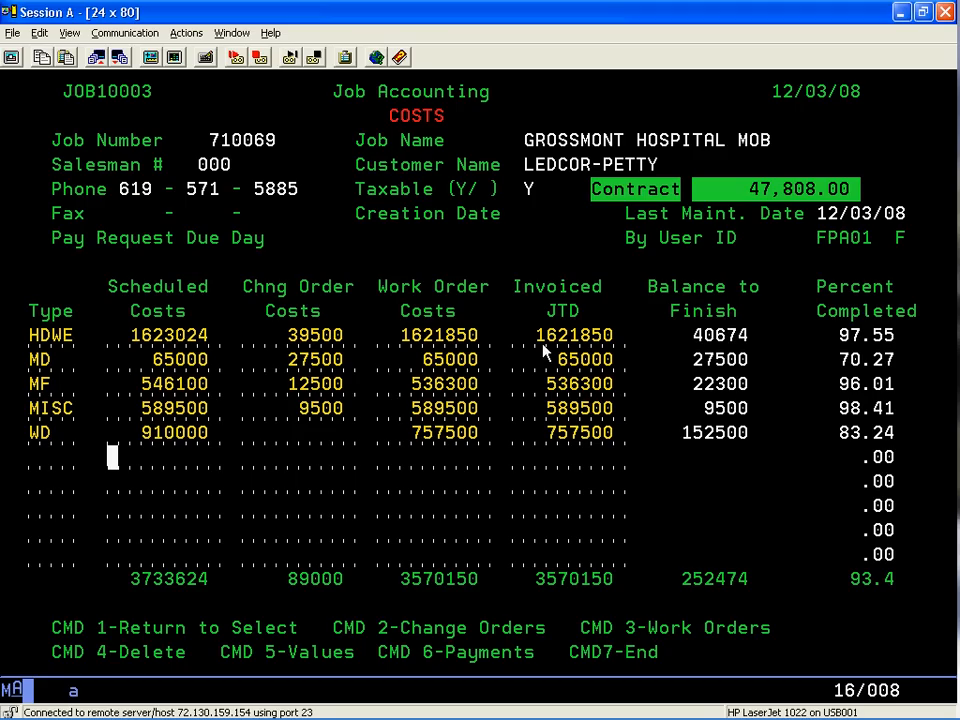
pyautogui.moveTo(548, 344)
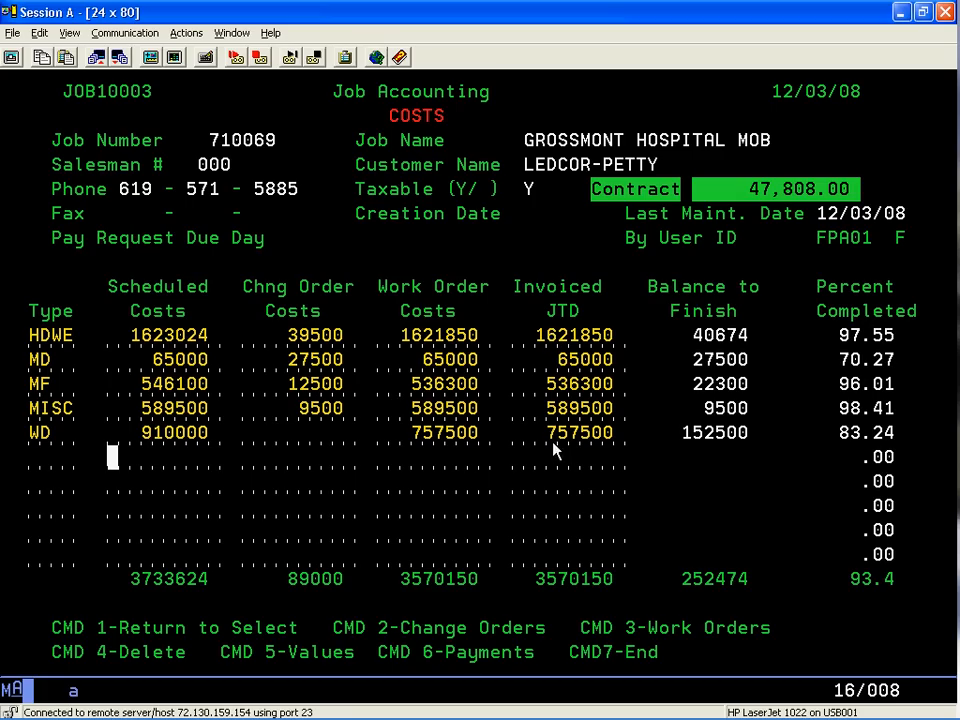
pyautogui.moveTo(692, 360)
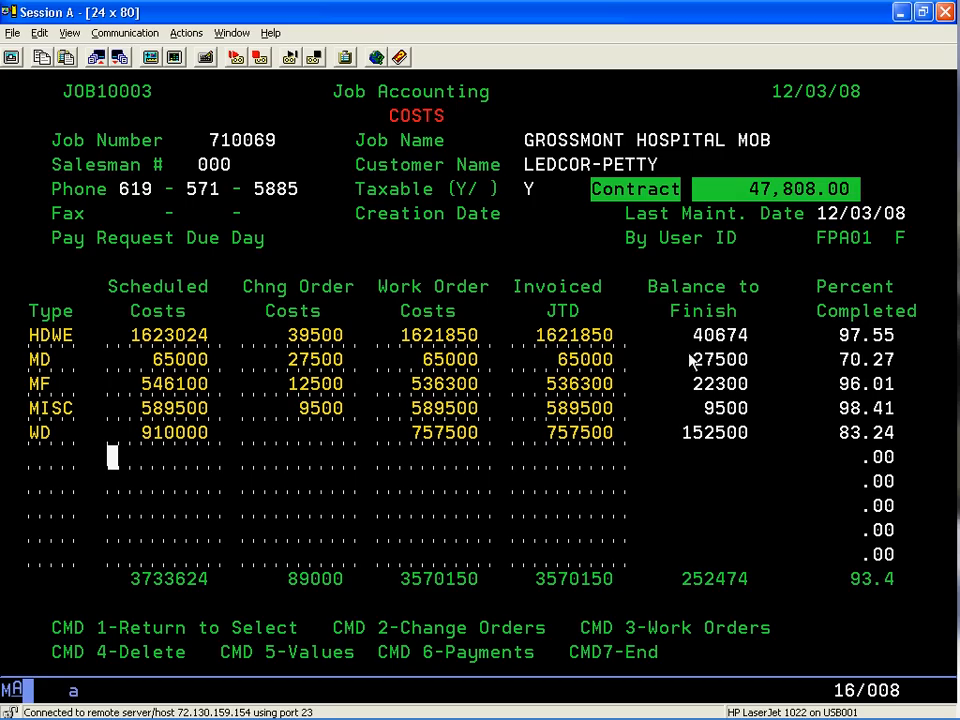
pyautogui.moveTo(856, 520)
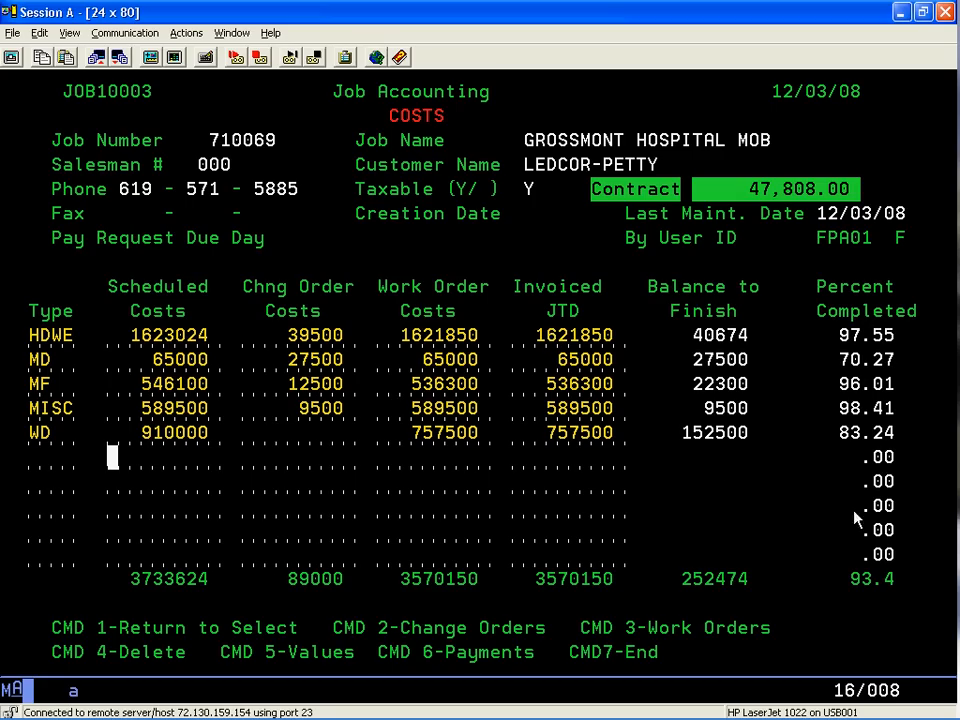
pyautogui.moveTo(792, 498)
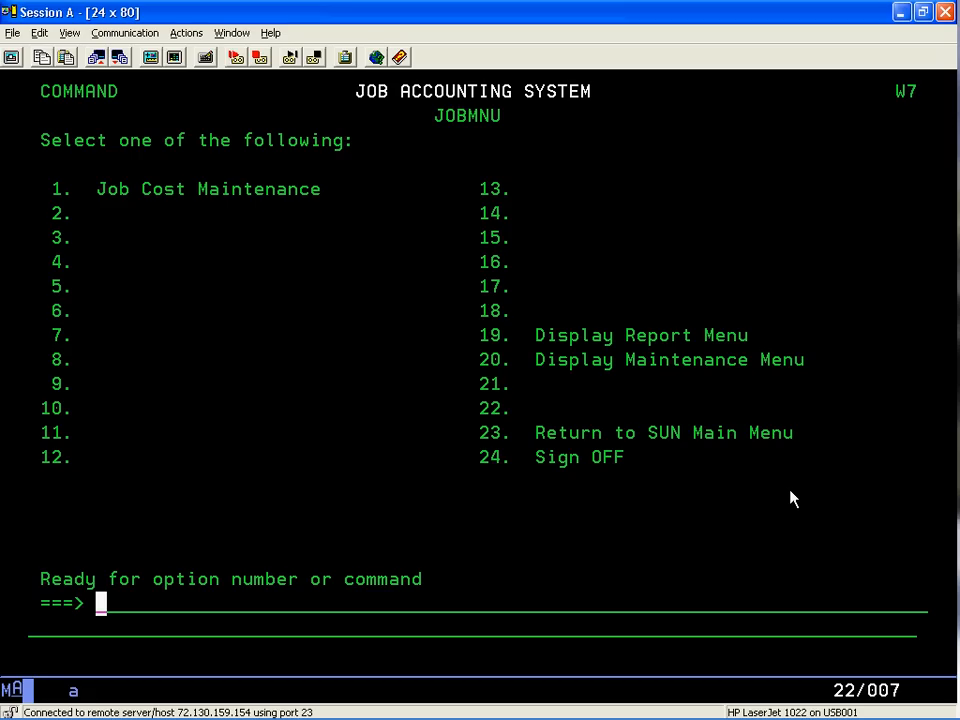
# - Choose option 1 to reach the Pay Request Worksheet Select screen
pyautogui.write('1')
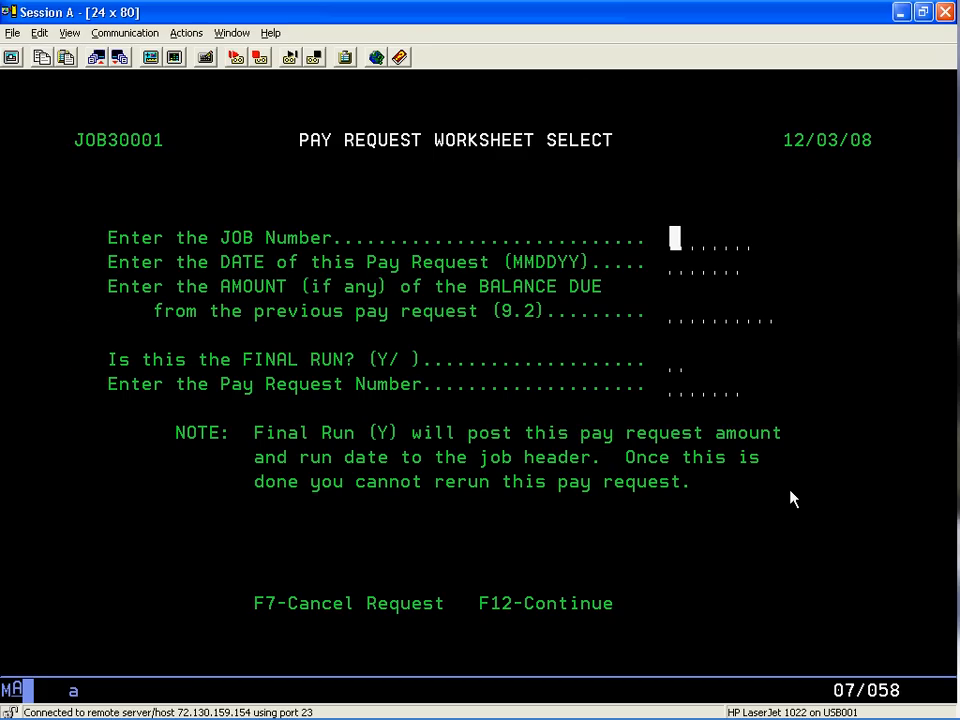
# - Submit the worksheet for job 710069, date 120308, pay request number 1
pyautogui.write('710')
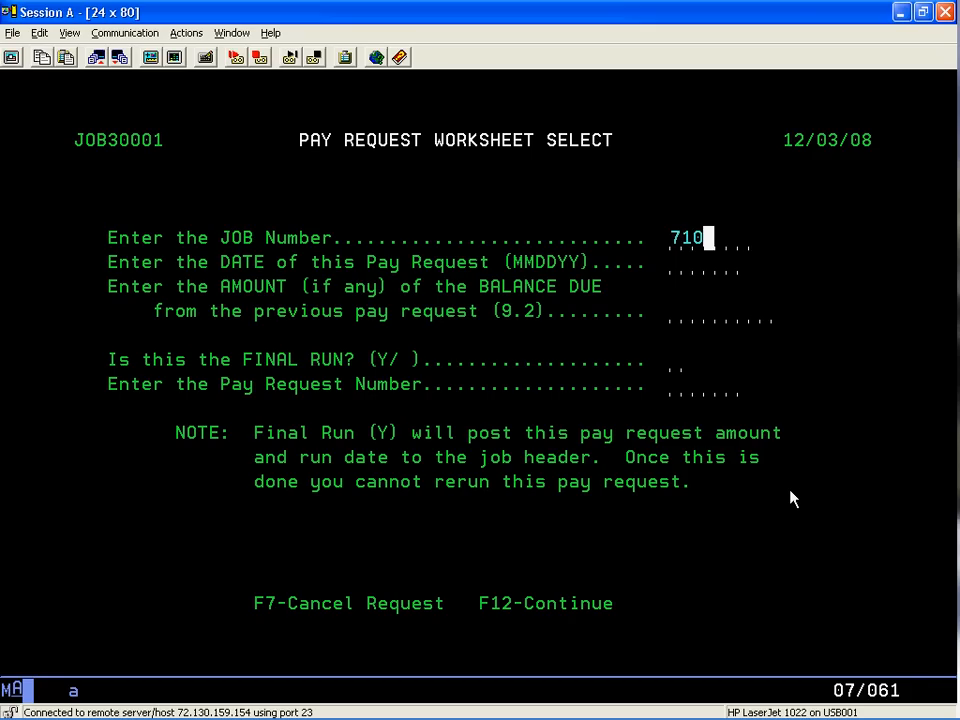
pyautogui.write('069')
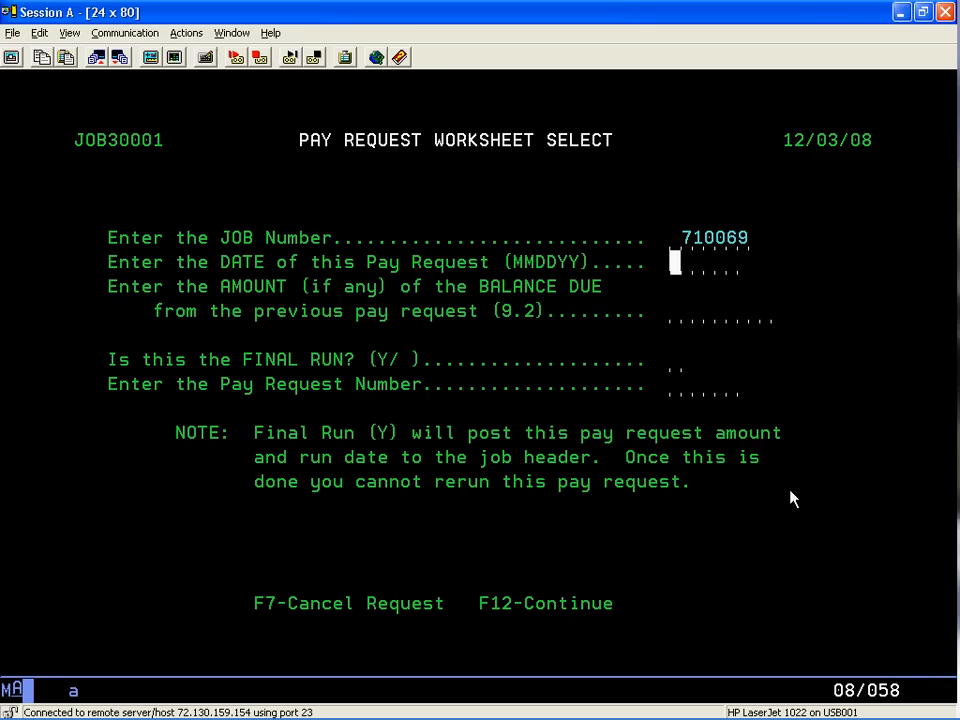
pyautogui.write('12030')
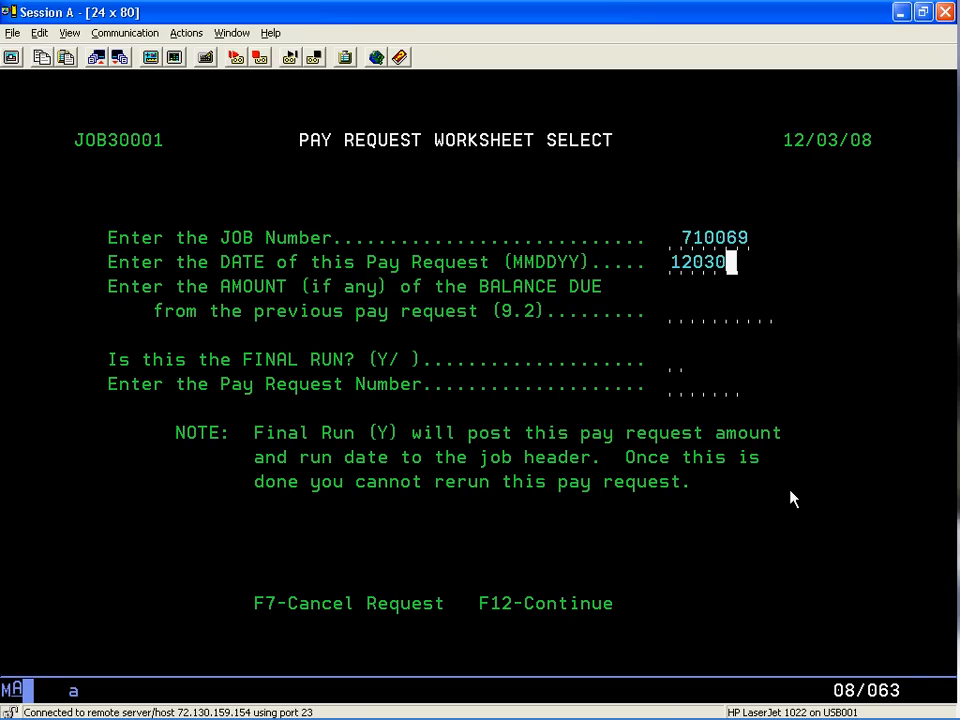
pyautogui.write('8')
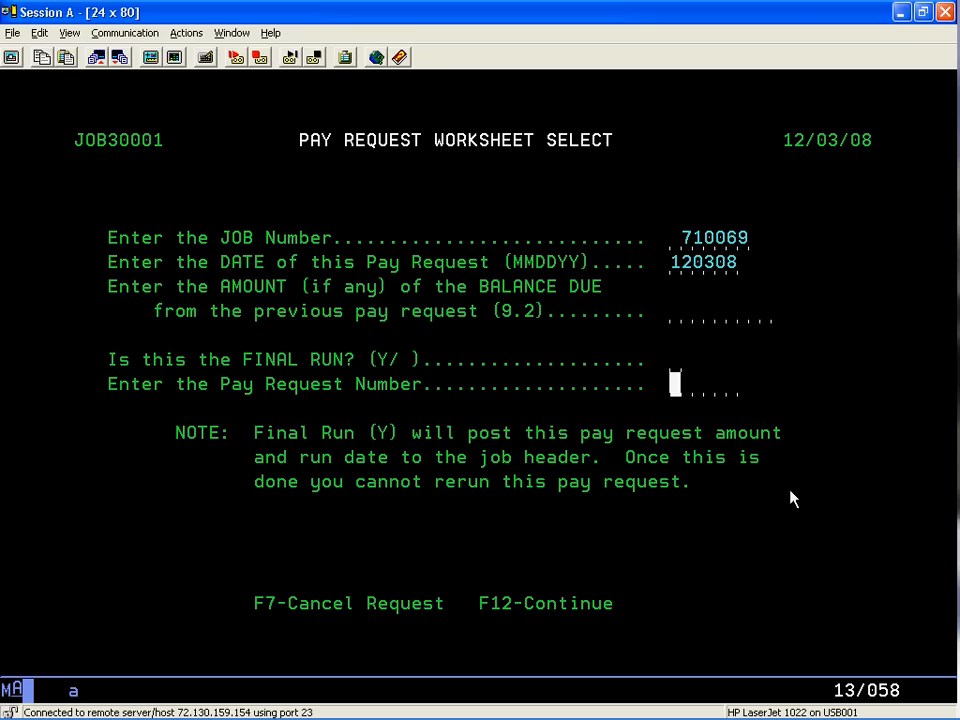
pyautogui.write('1')
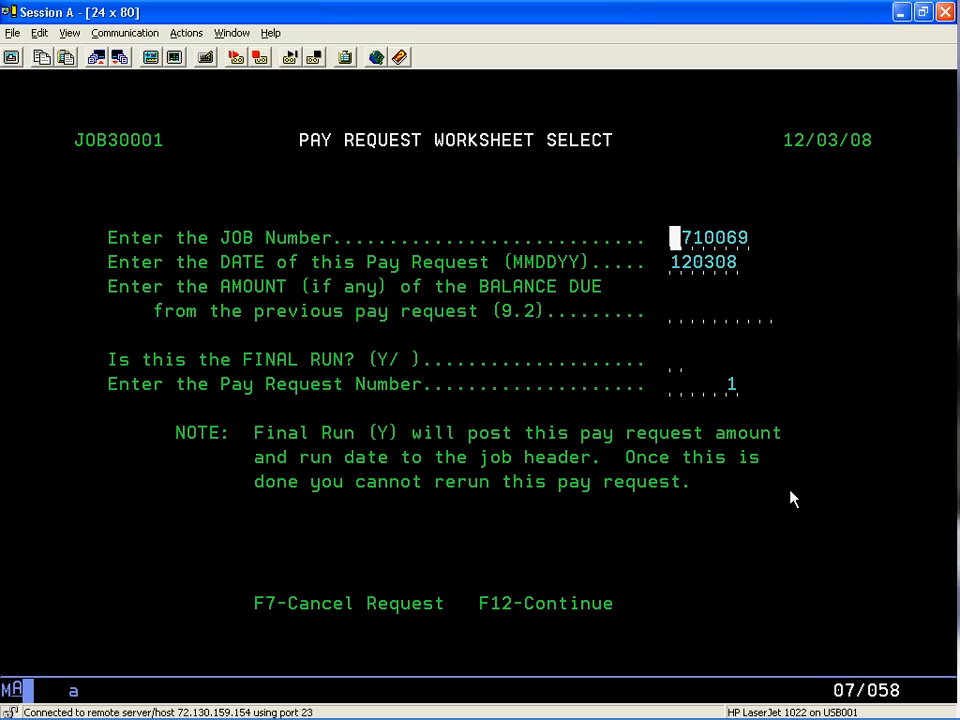
pyautogui.moveTo(642, 586)
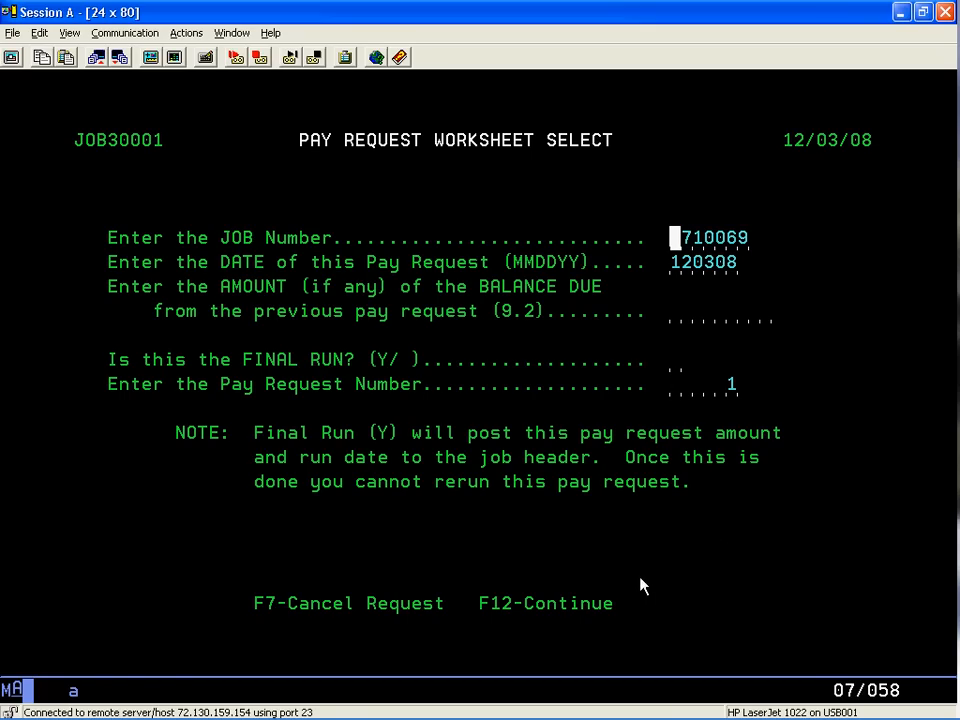
pyautogui.press('F7')
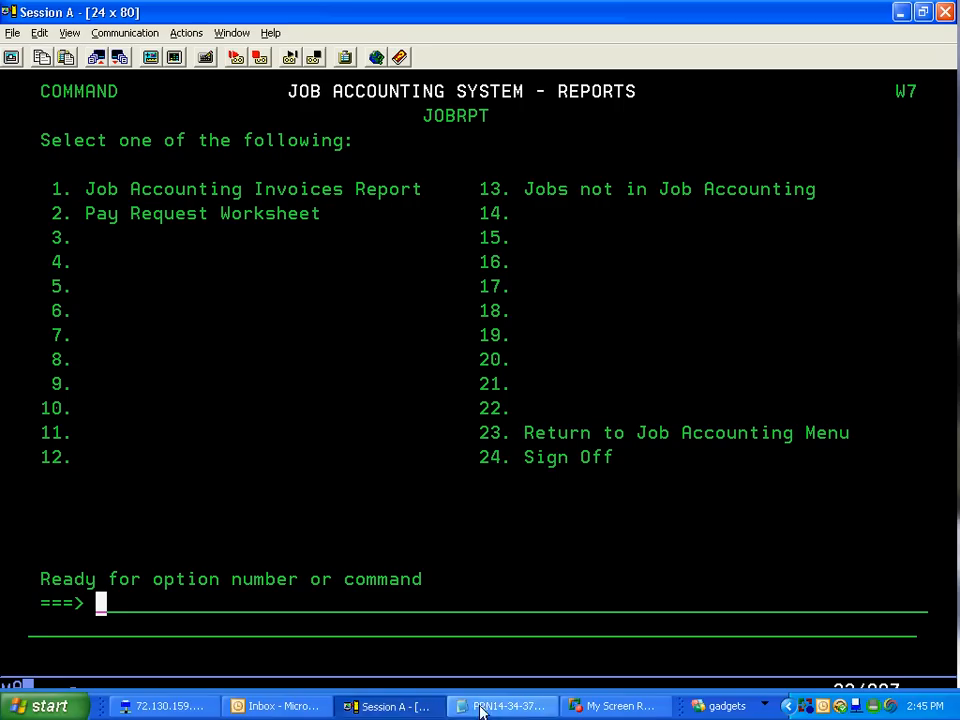
# - Switch to the PRN14-34-37 Notepad window showing the job 710069 worksheet
pyautogui.click(502, 706)
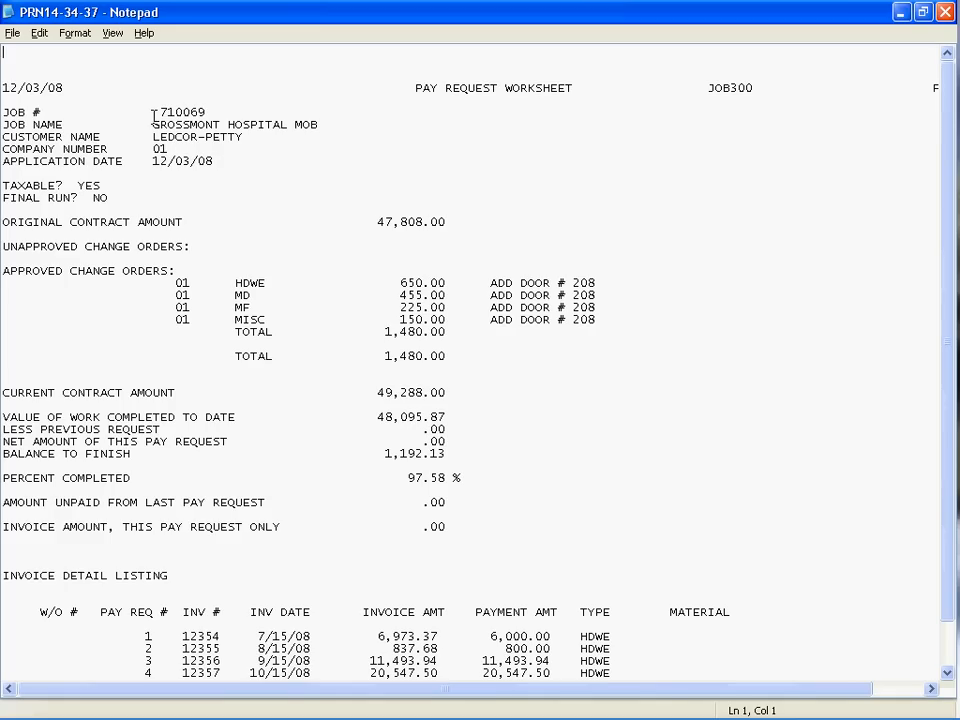
pyautogui.moveTo(202, 172)
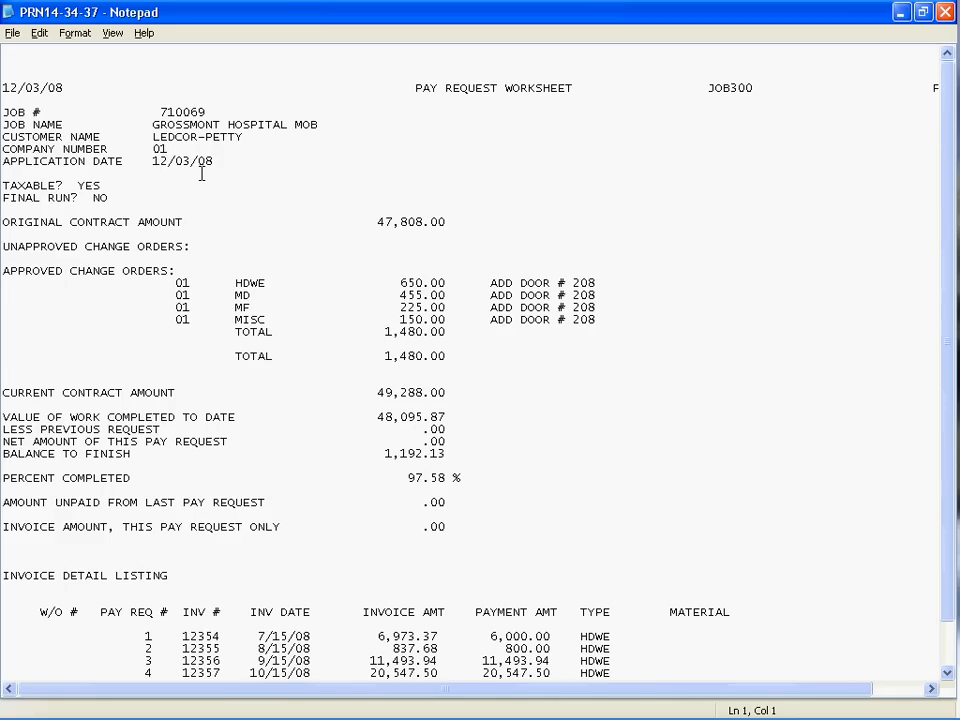
pyautogui.moveTo(90, 198)
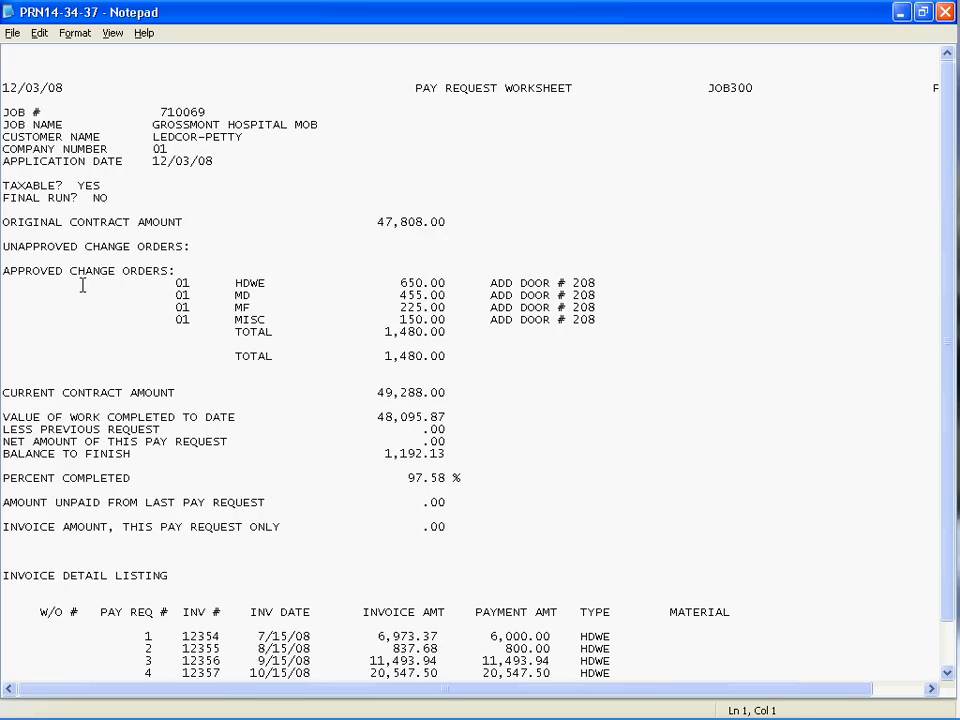
pyautogui.moveTo(328, 296)
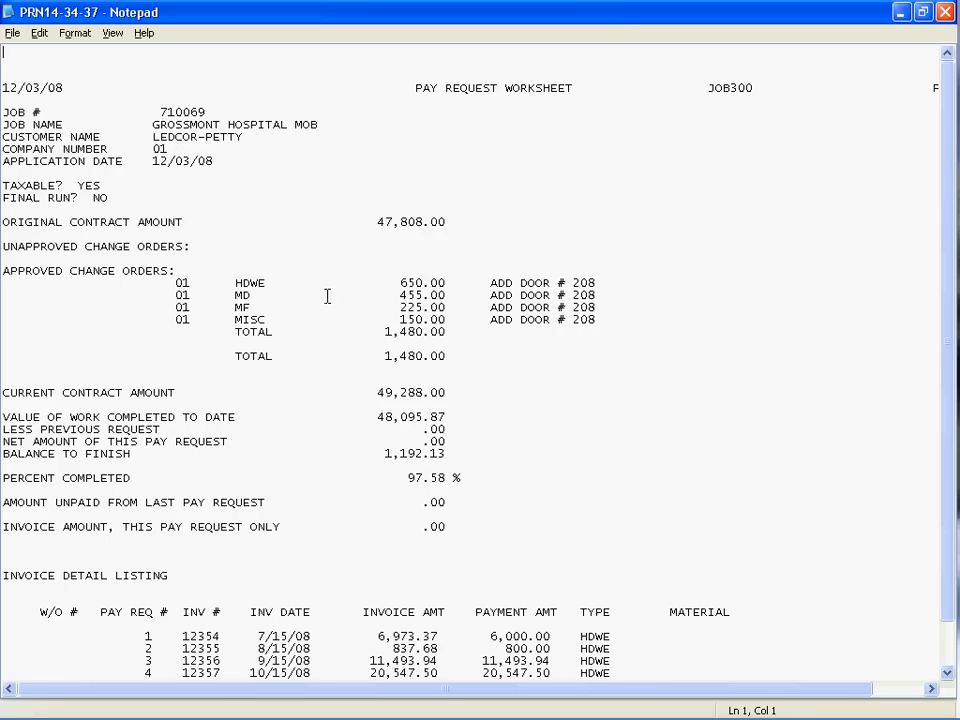
pyautogui.moveTo(400, 332)
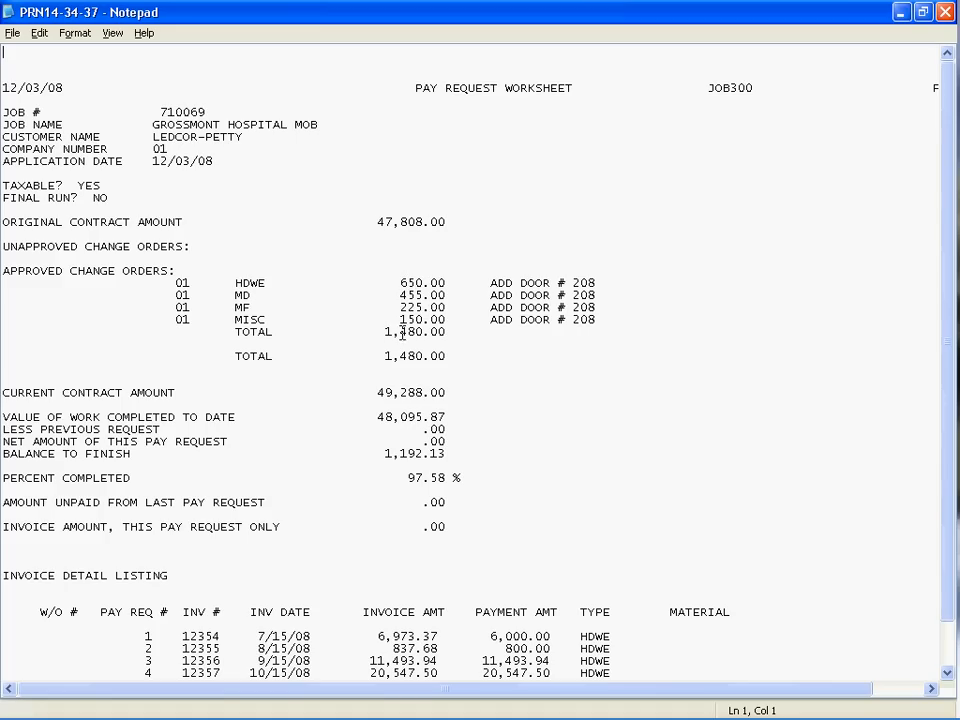
pyautogui.moveTo(148, 390)
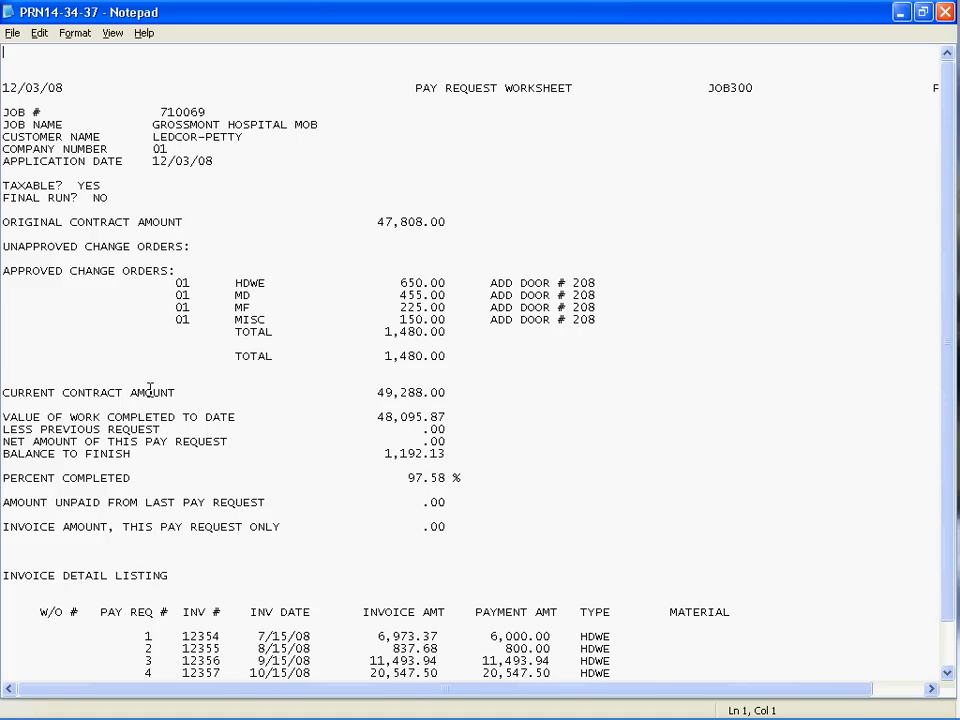
pyautogui.moveTo(378, 396)
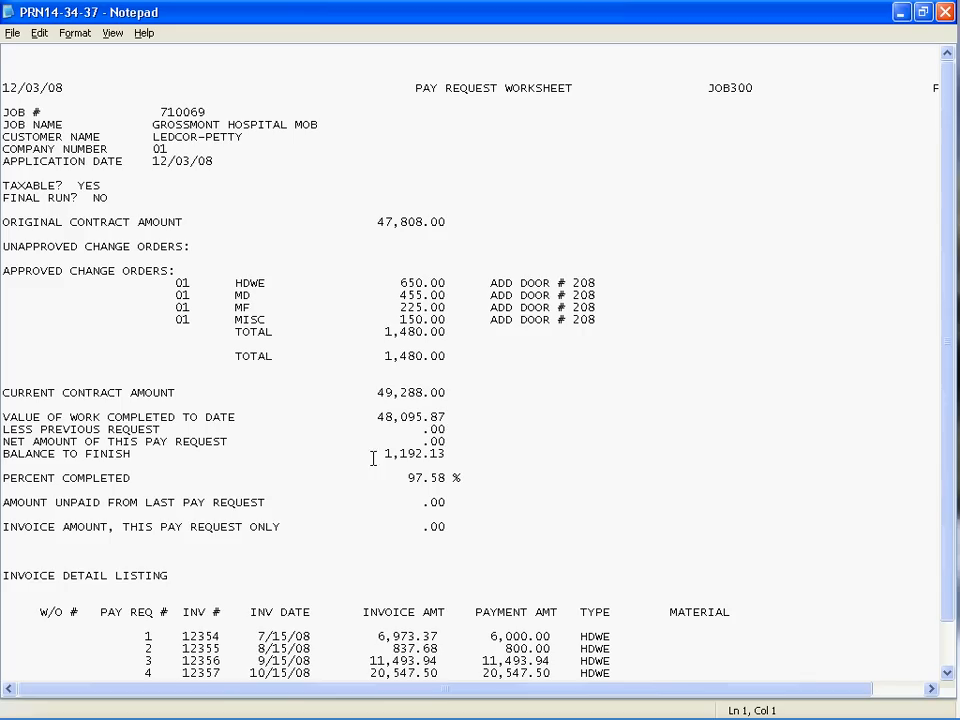
pyautogui.moveTo(492, 496)
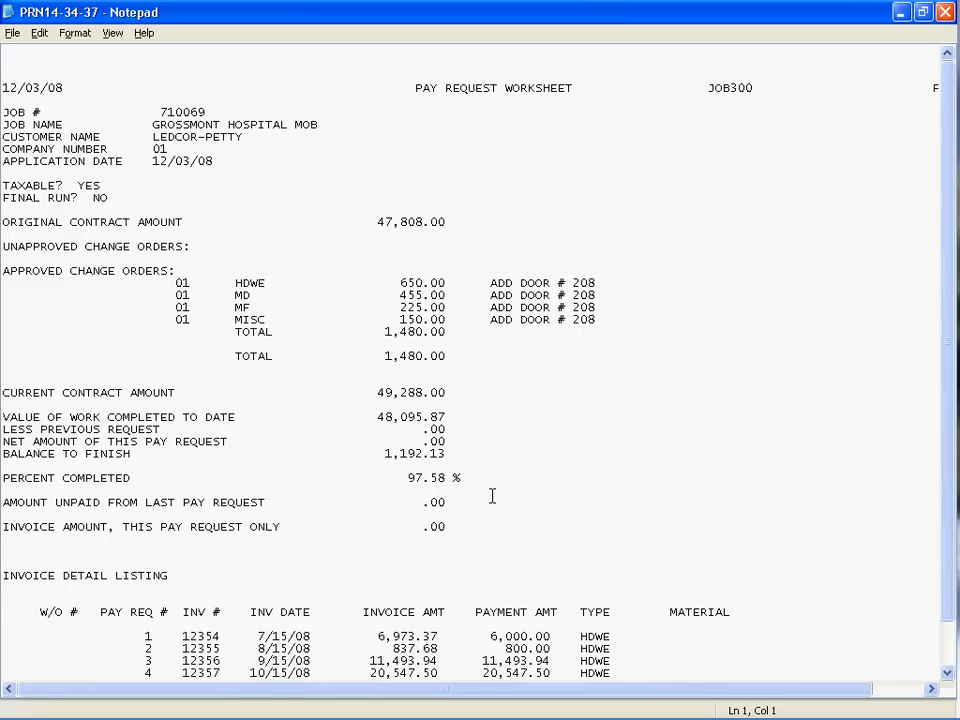
# - Review the five-invoice listing totaling 48,095.87, then return to Session A's reports menu
pyautogui.scroll(-3)
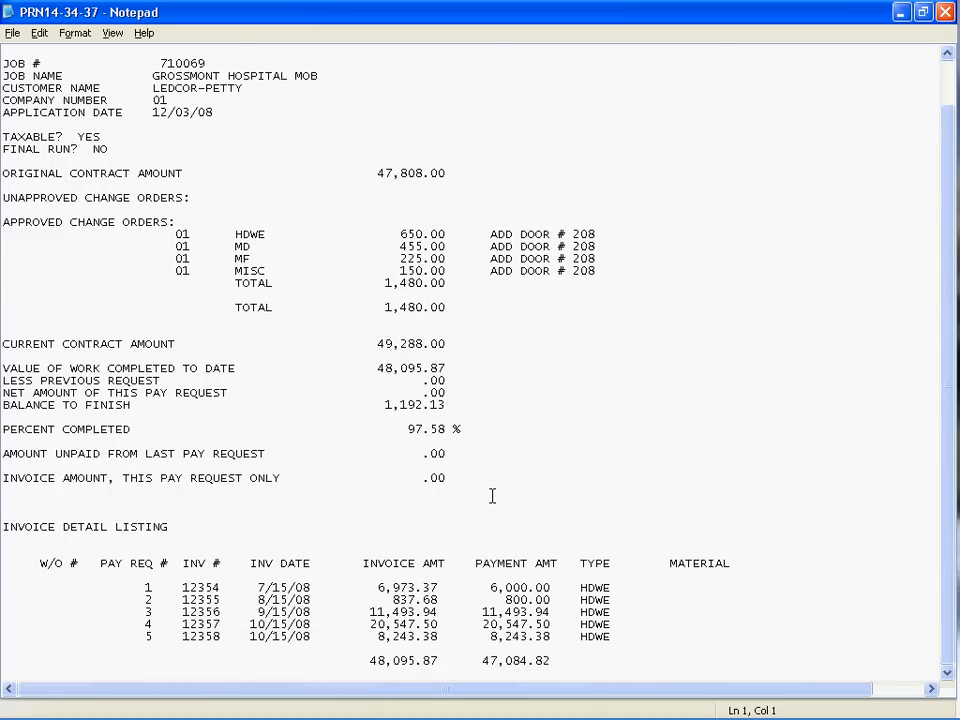
pyautogui.moveTo(92, 540)
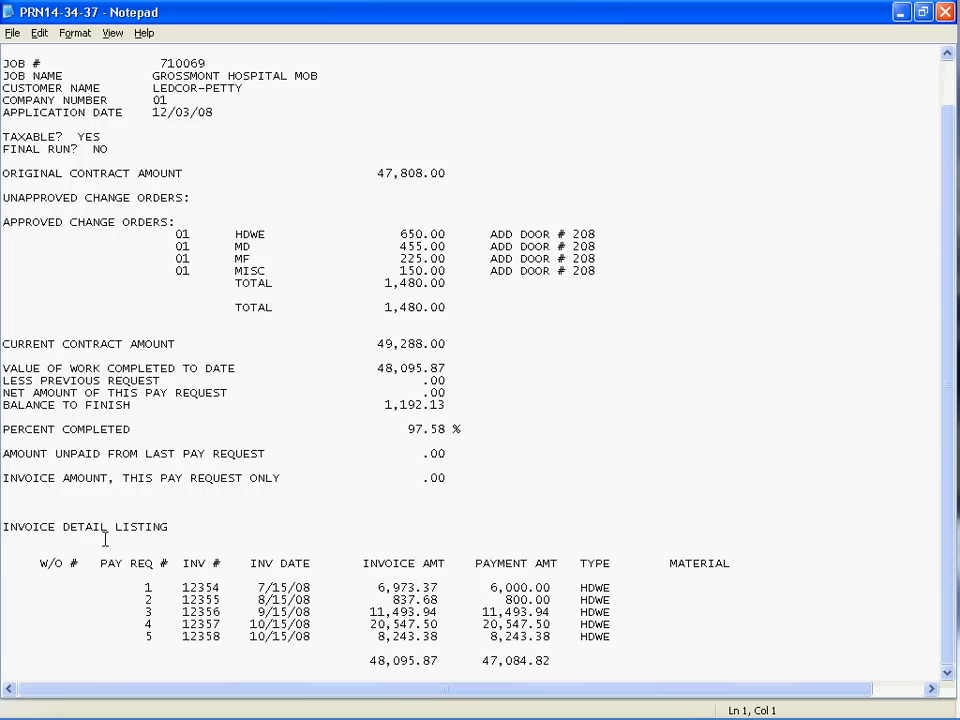
pyautogui.moveTo(322, 576)
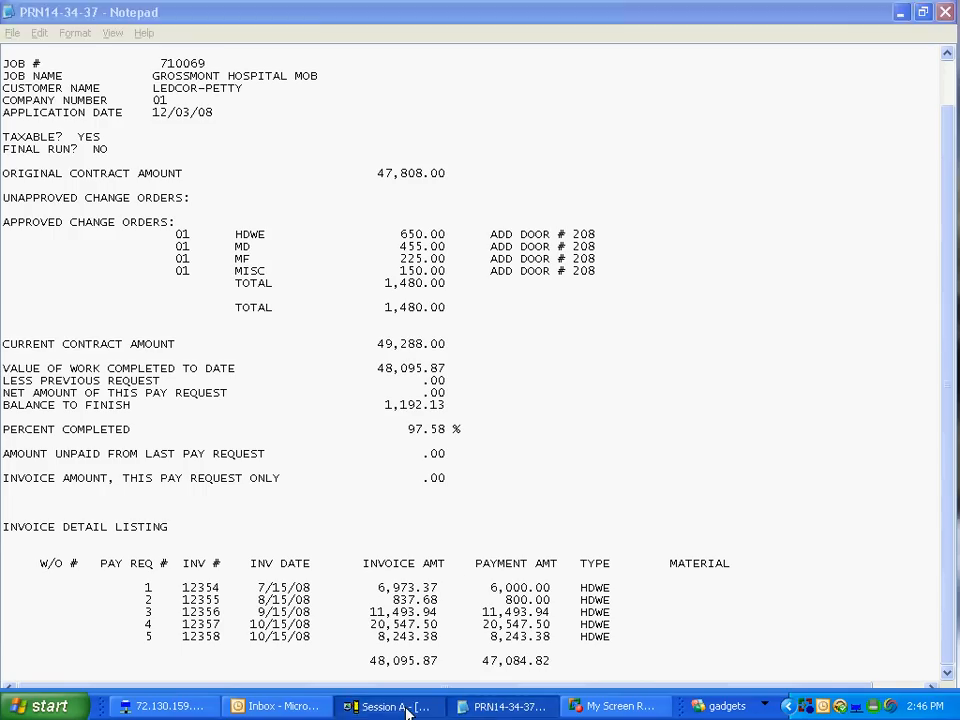
pyautogui.click(390, 706)
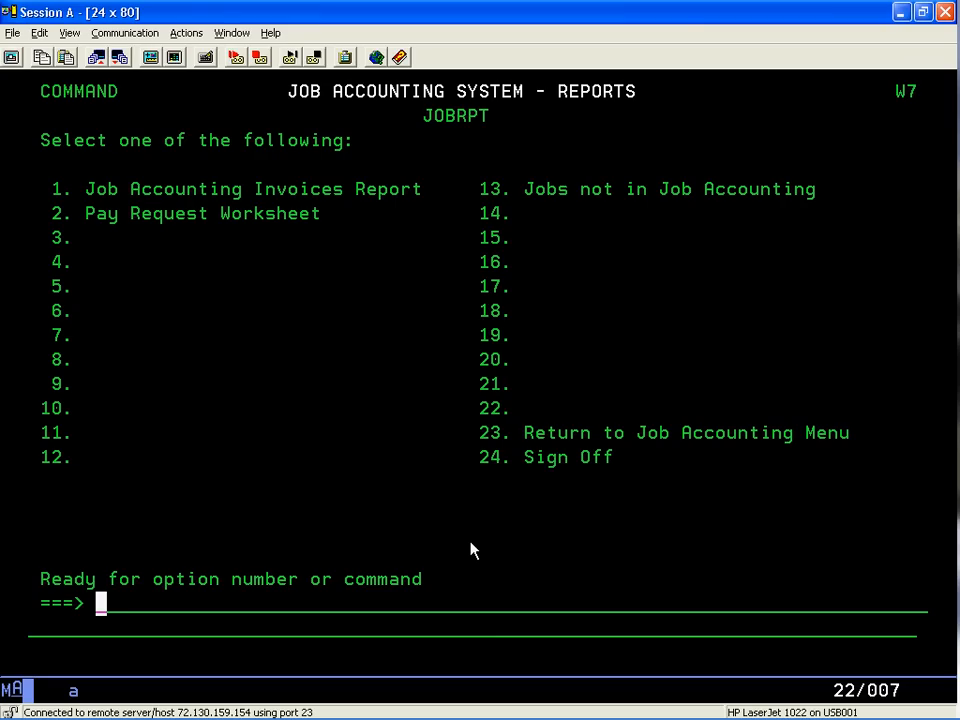